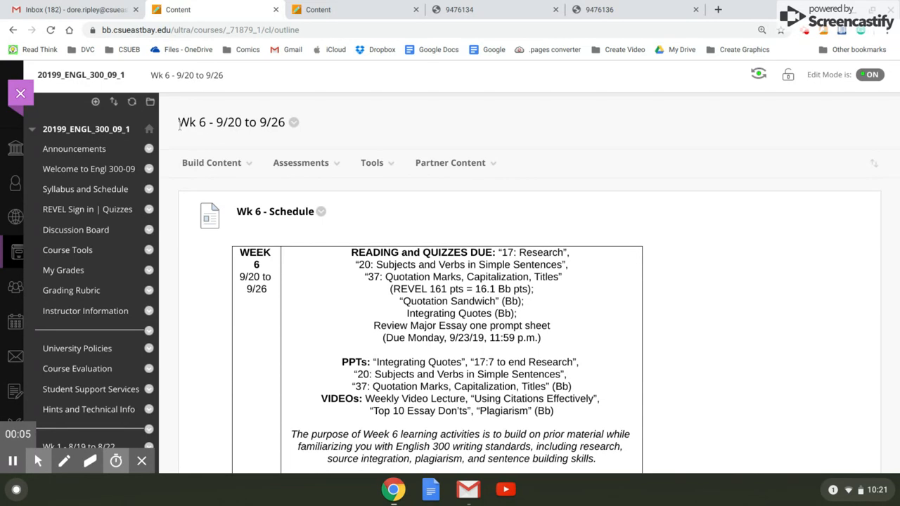
mouse_move(359, 121)
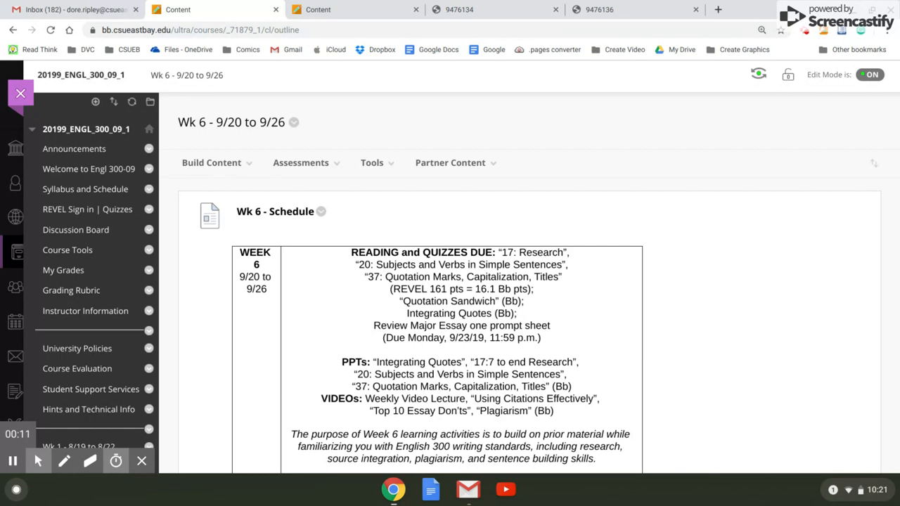
mouse_move(529, 183)
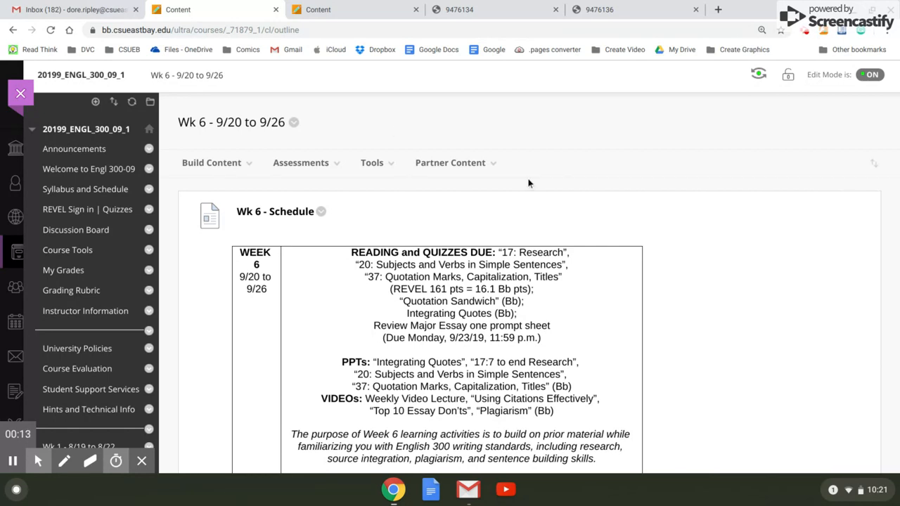
- Review the Week 6 essay resources, then bring up the Week 7 schedule page and read down it
scroll(down, 3)
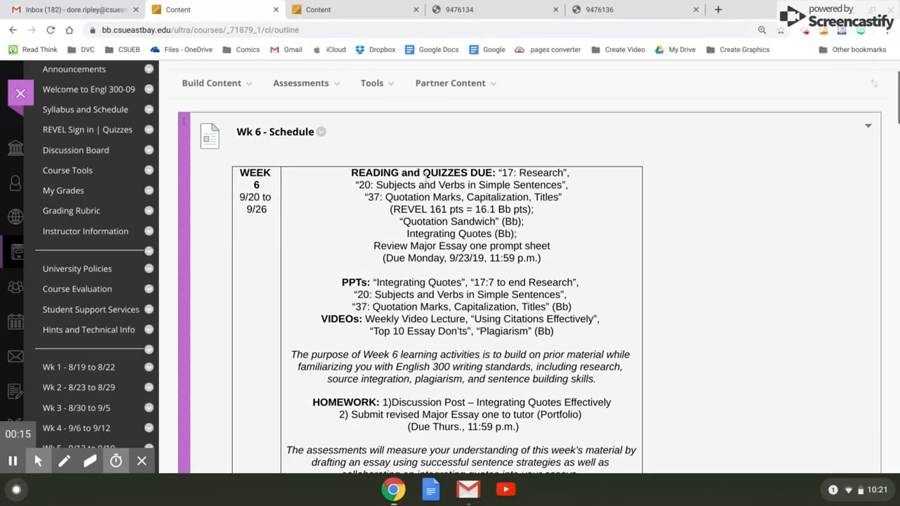
scroll(down, 3)
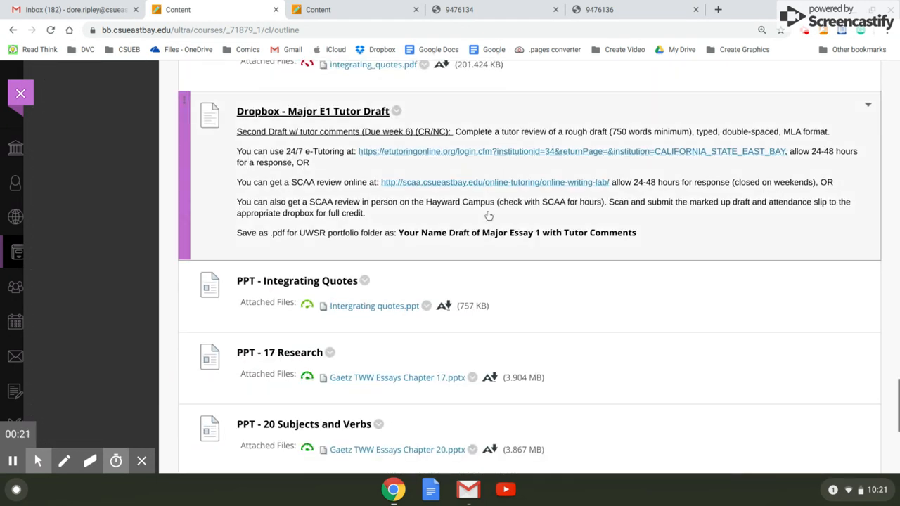
scroll(up, 3)
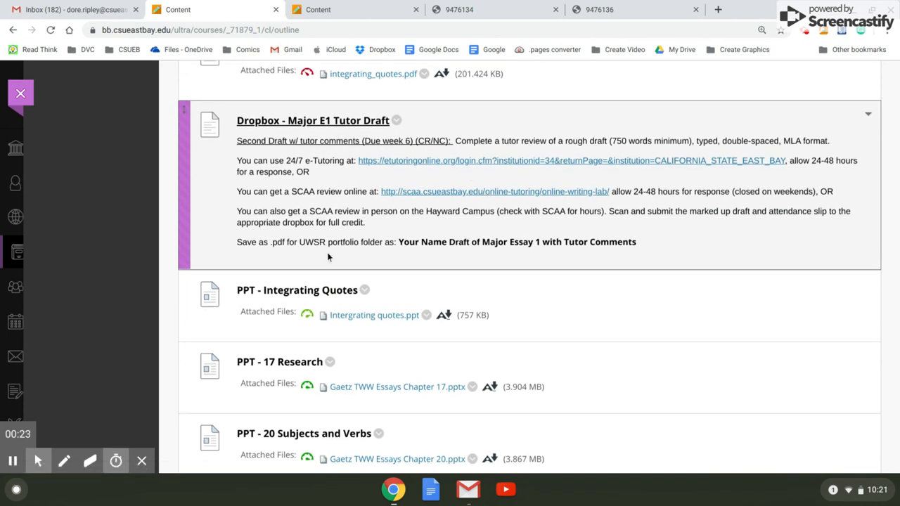
mouse_move(344, 246)
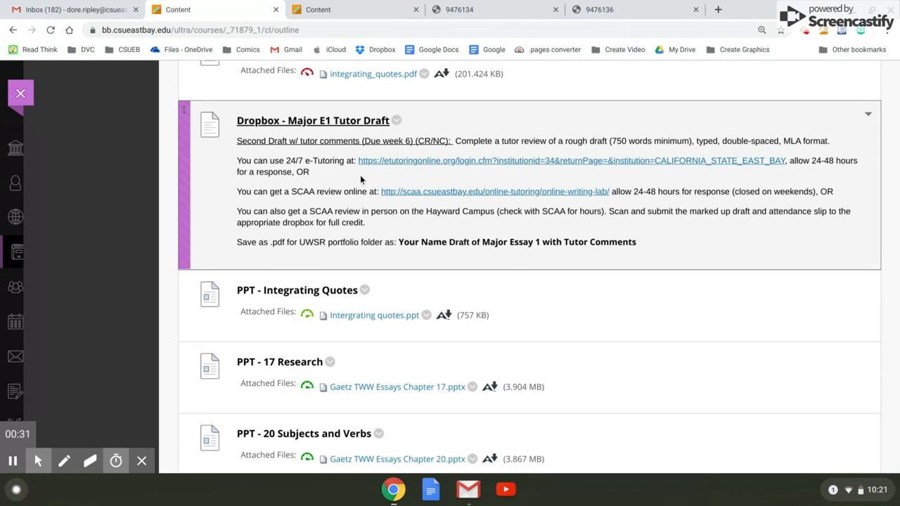
mouse_move(279, 129)
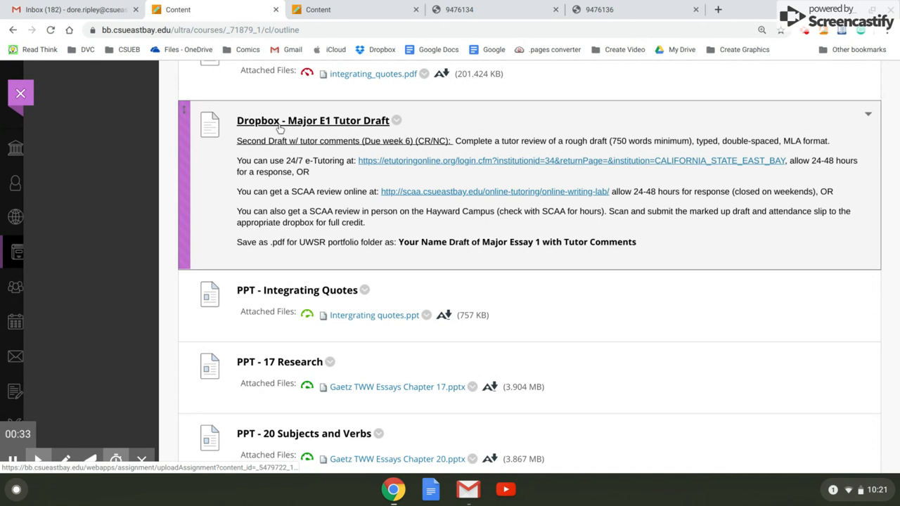
mouse_move(361, 129)
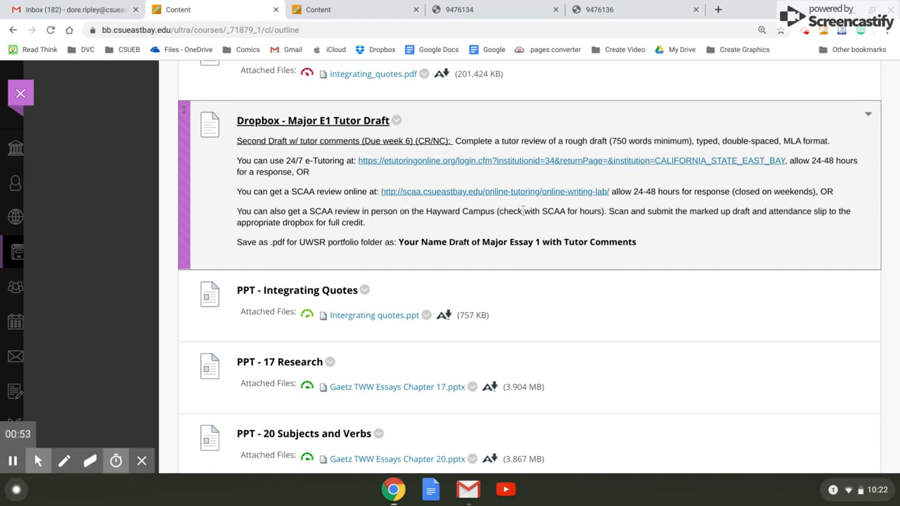
mouse_move(463, 196)
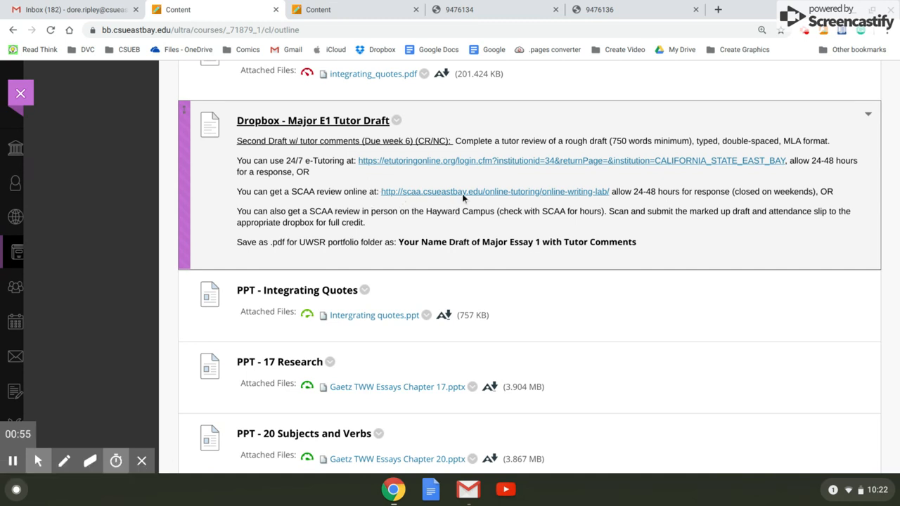
mouse_move(465, 180)
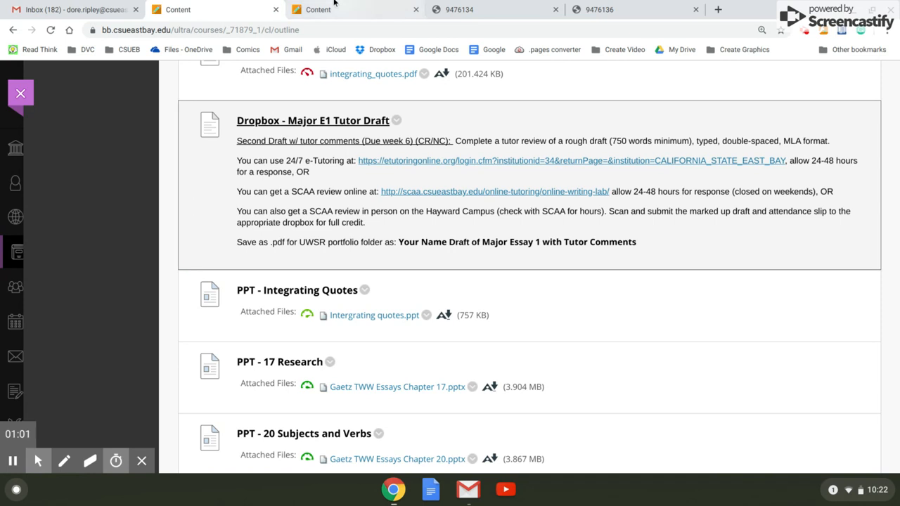
click(318, 9)
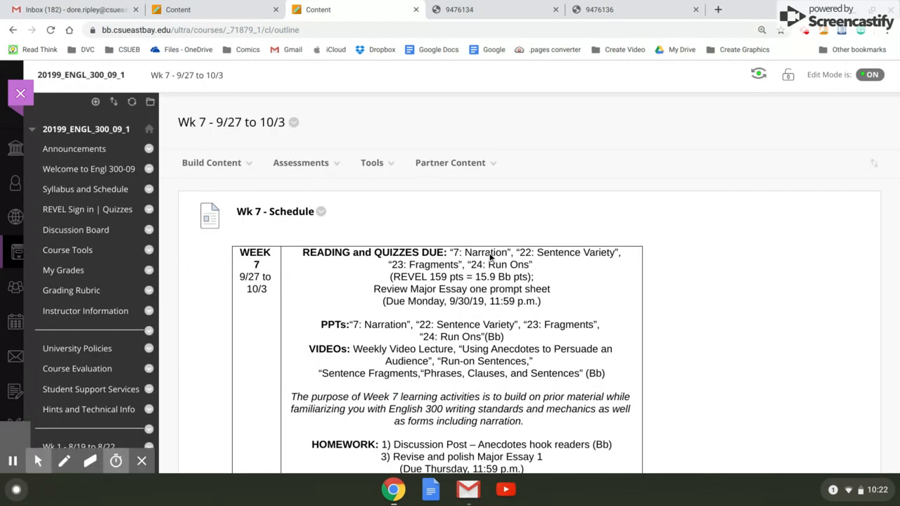
scroll(down, 3)
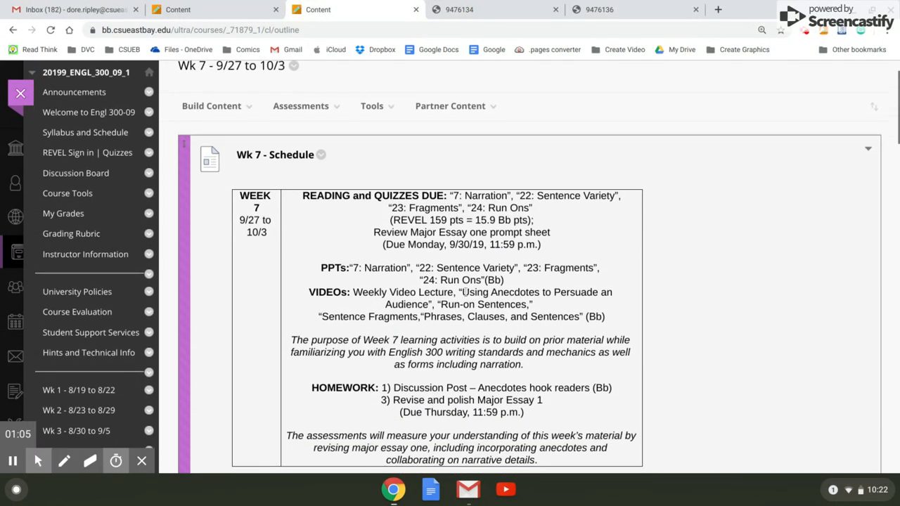
scroll(down, 3)
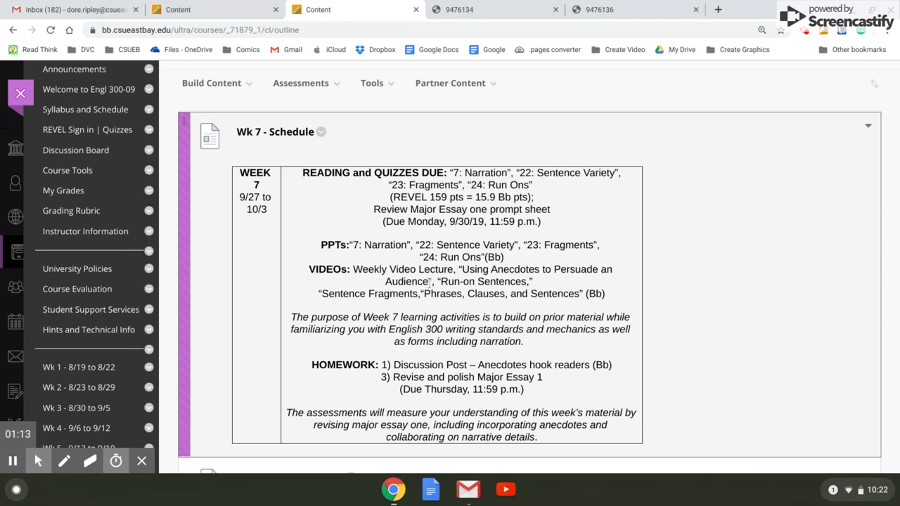
scroll(down, 3)
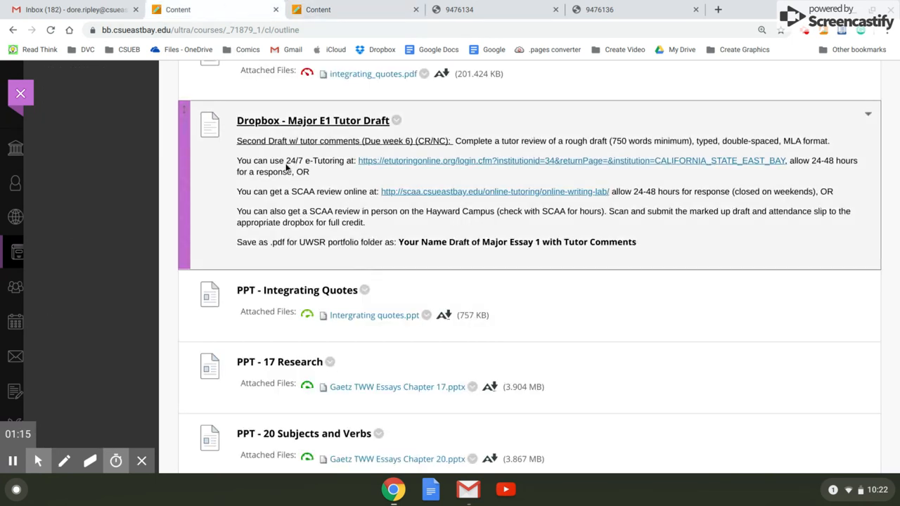
mouse_move(378, 168)
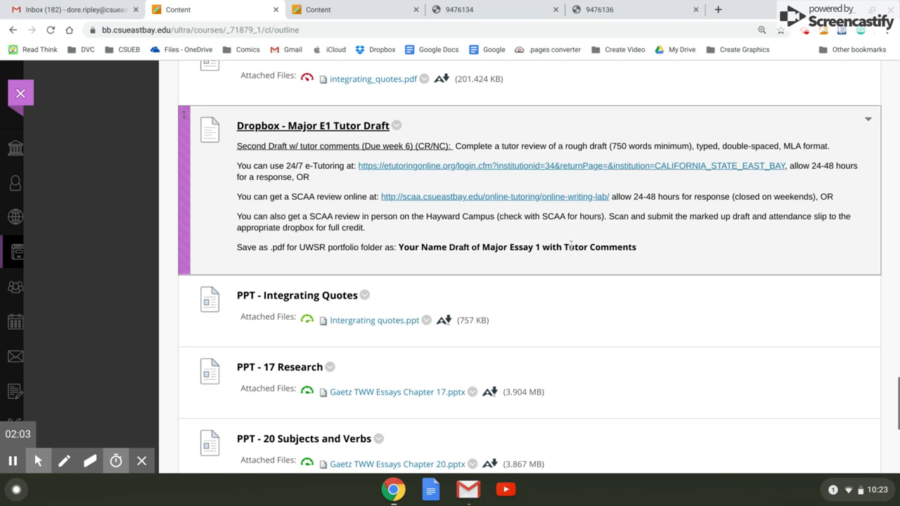
- Return to the top and open the Welcome to Engl 300-09 page from the course menu
scroll(up, 3)
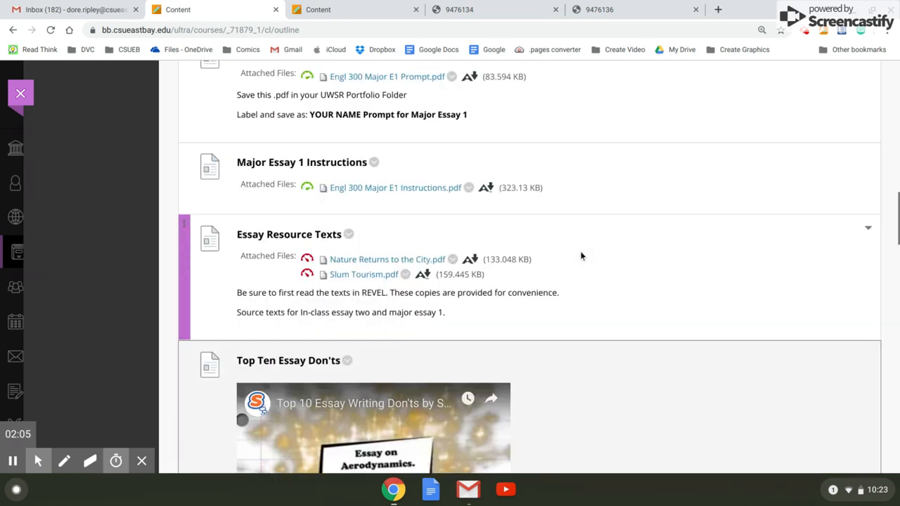
scroll(up, 3)
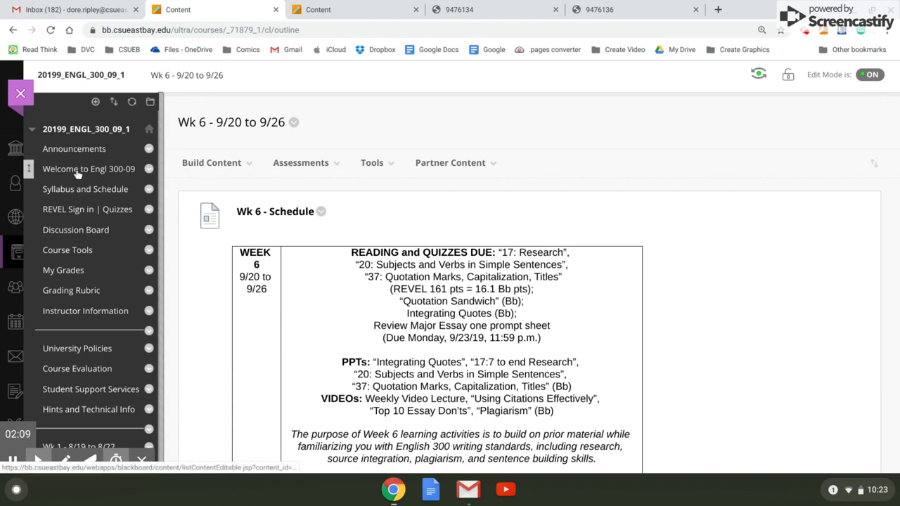
click(89, 168)
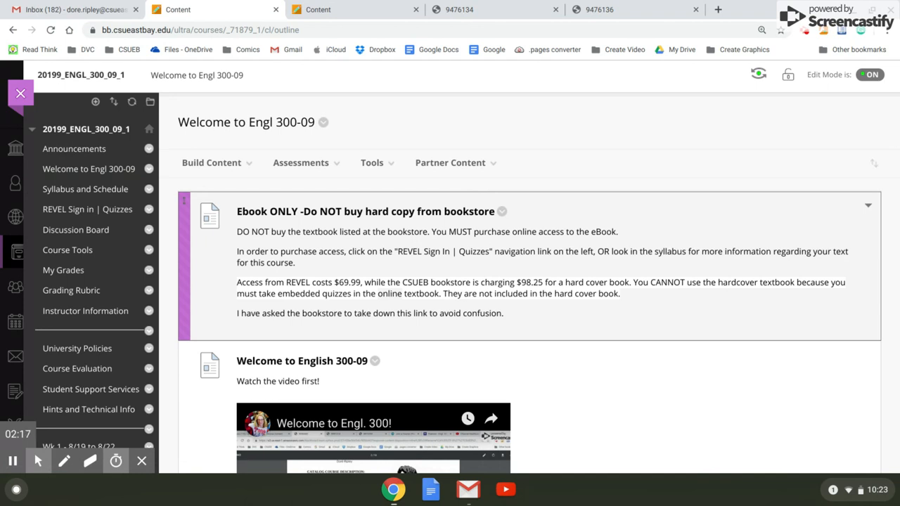
mouse_move(617, 312)
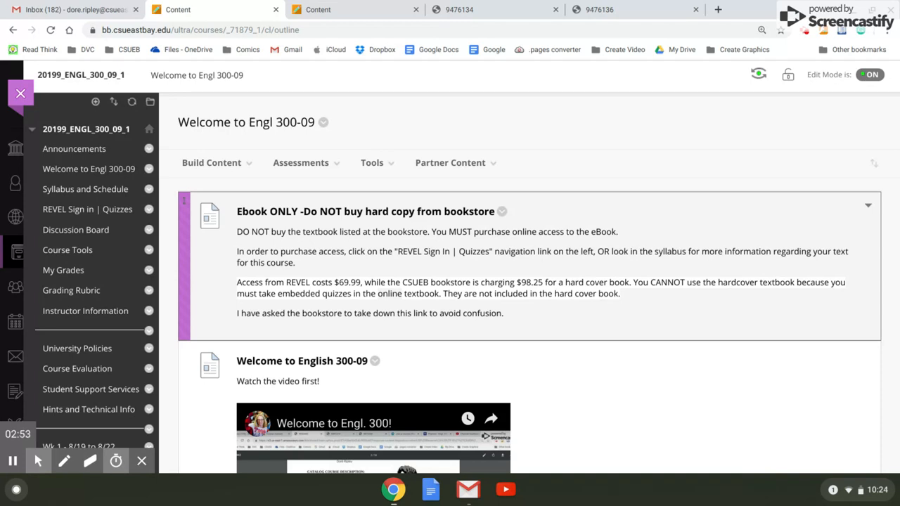
mouse_move(639, 279)
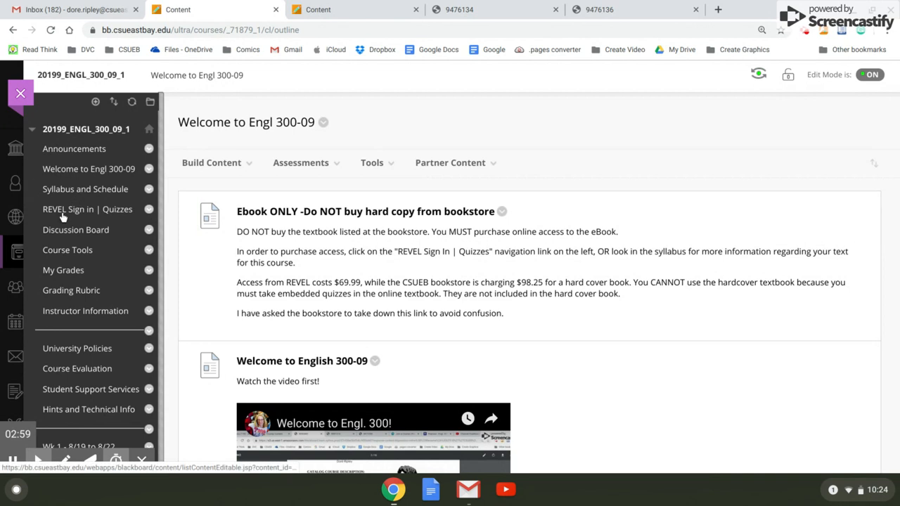
scroll(down, 3)
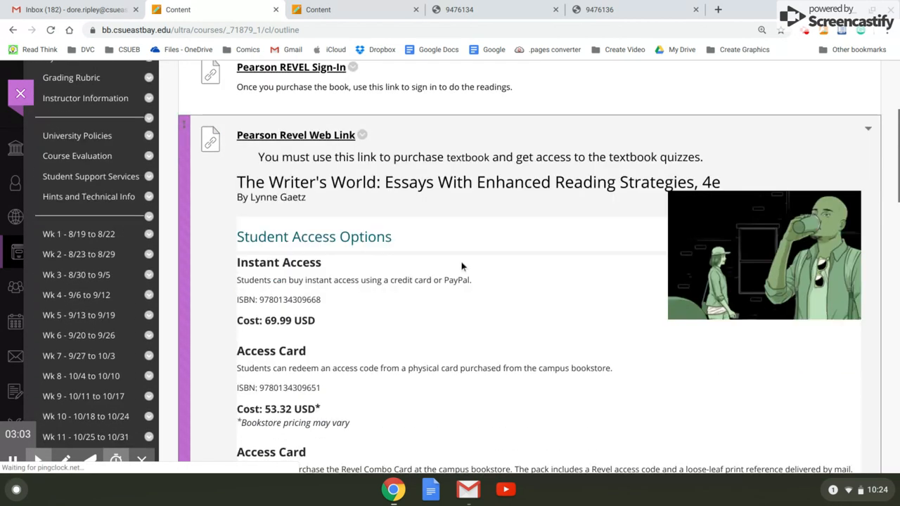
scroll(down, 3)
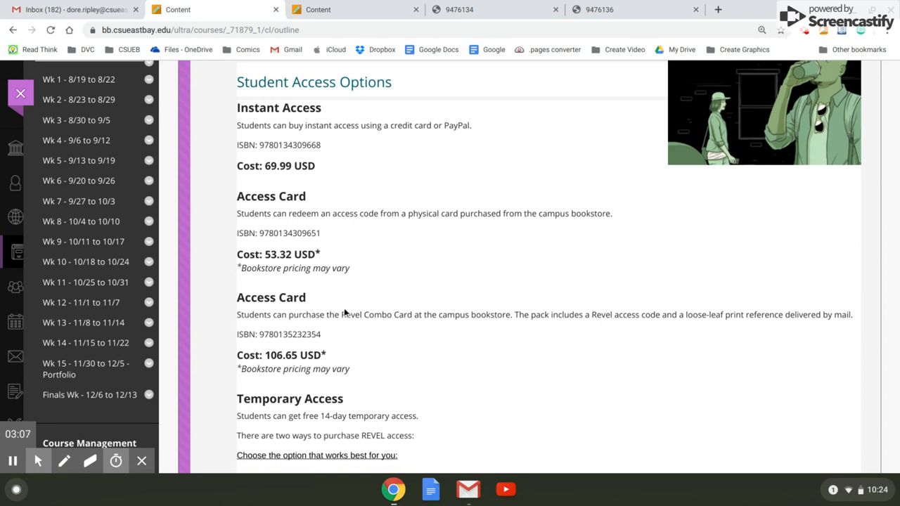
mouse_move(740, 315)
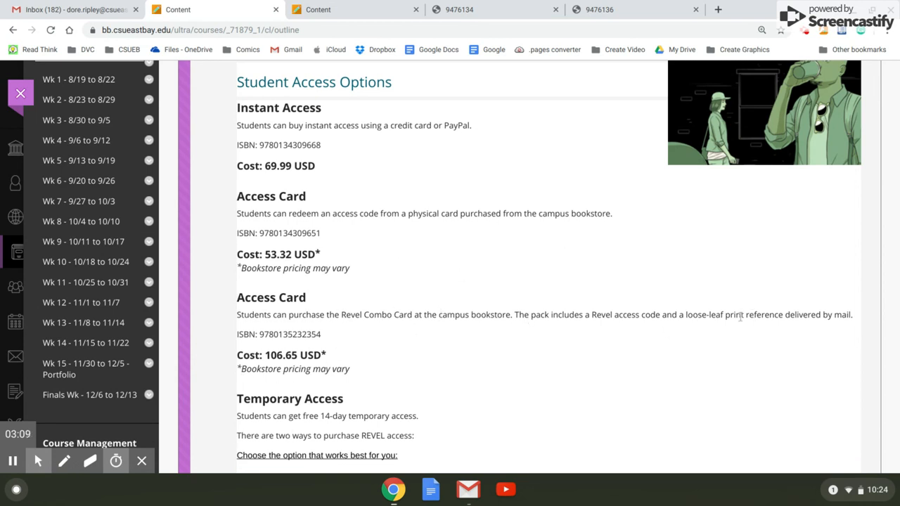
scroll(up, 3)
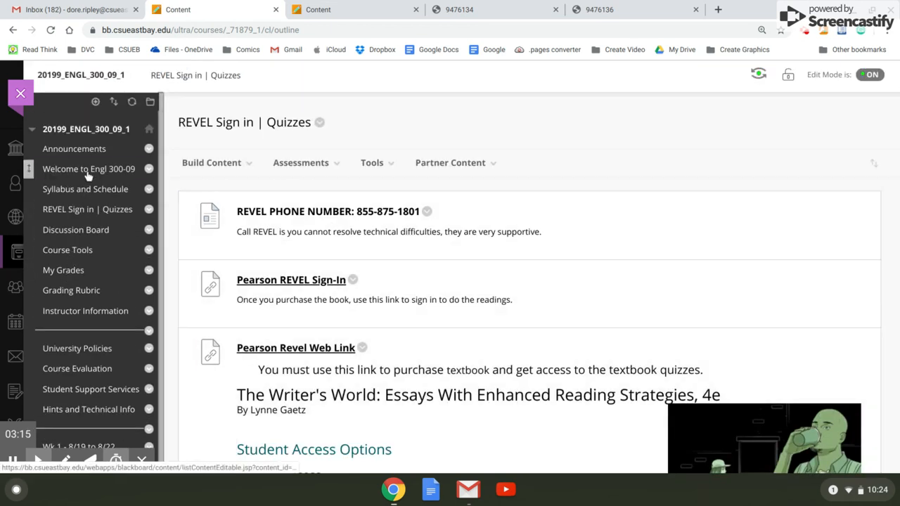
click(88, 169)
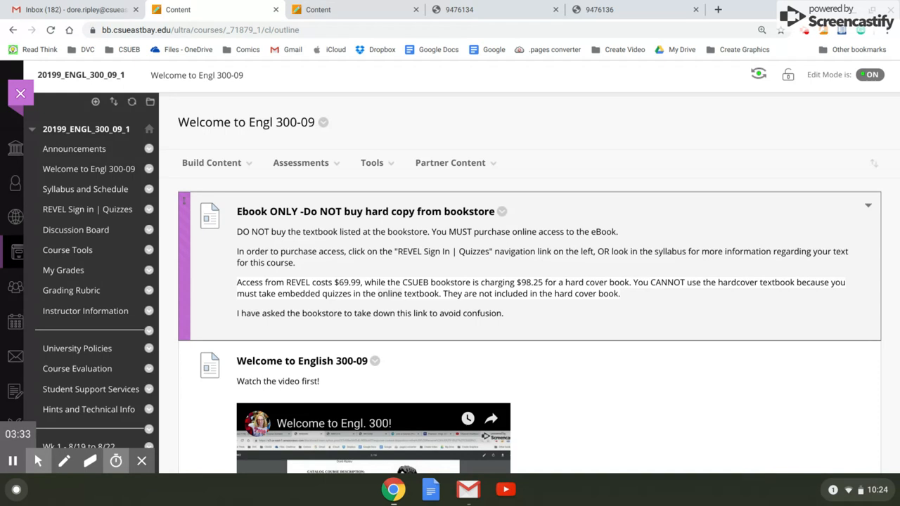
mouse_move(589, 244)
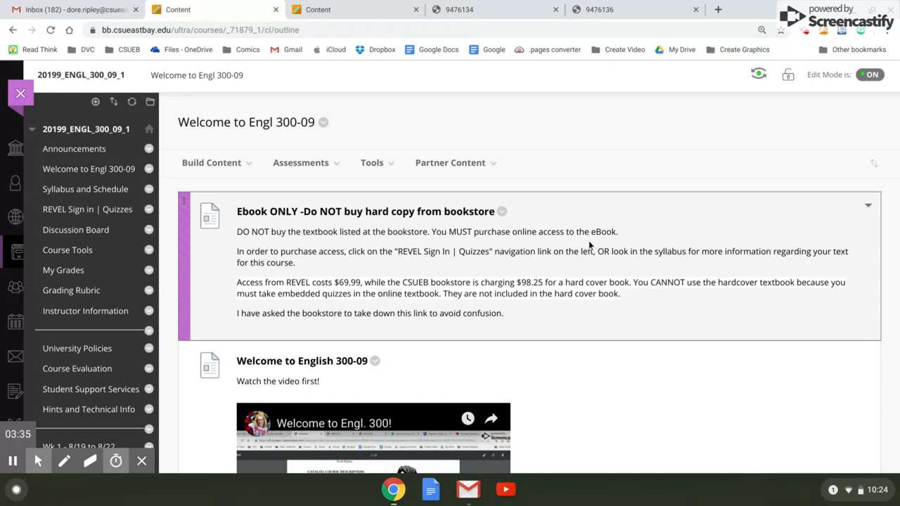
scroll(down, 3)
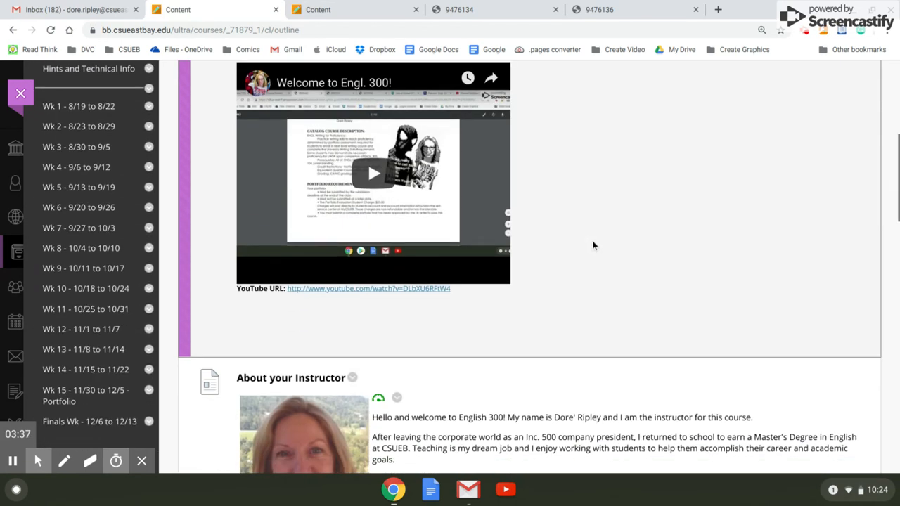
scroll(down, 3)
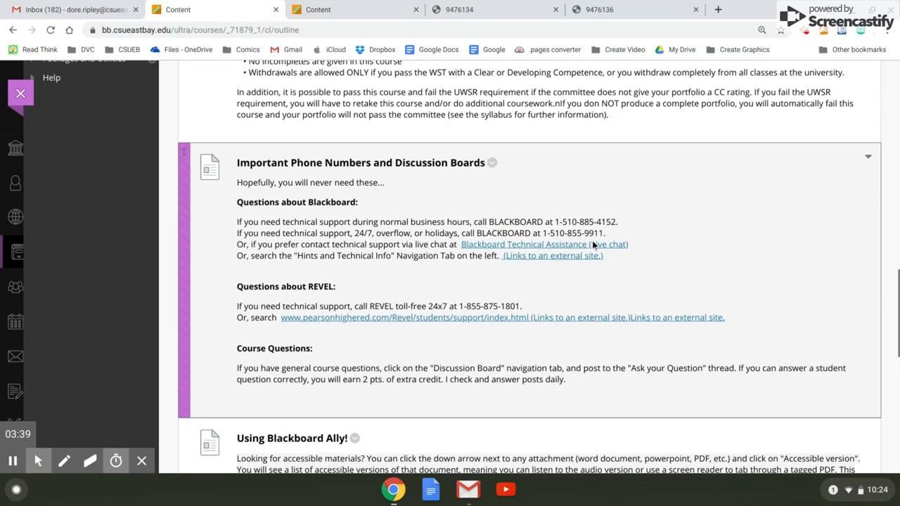
scroll(up, 3)
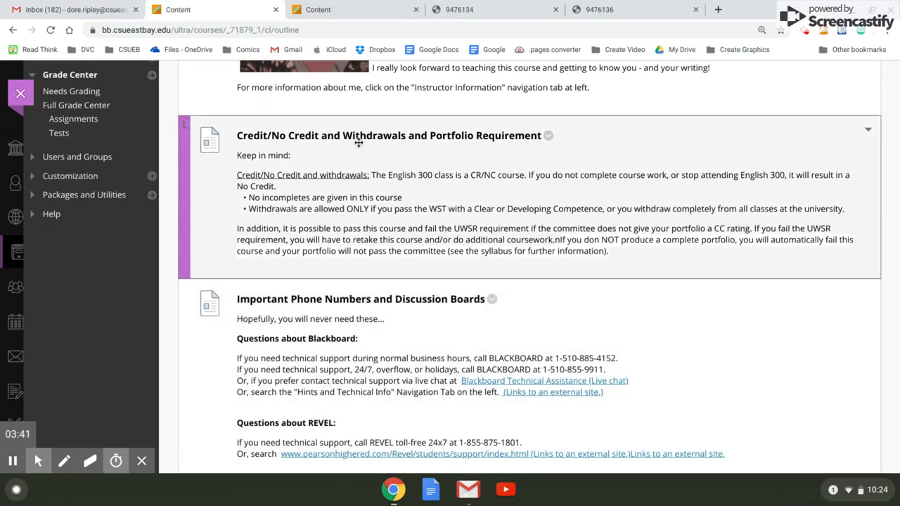
mouse_move(436, 174)
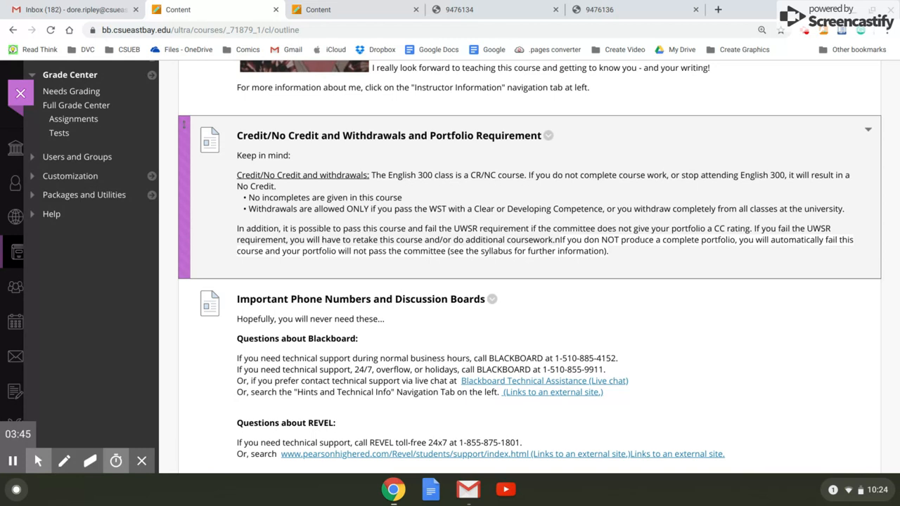
mouse_move(528, 156)
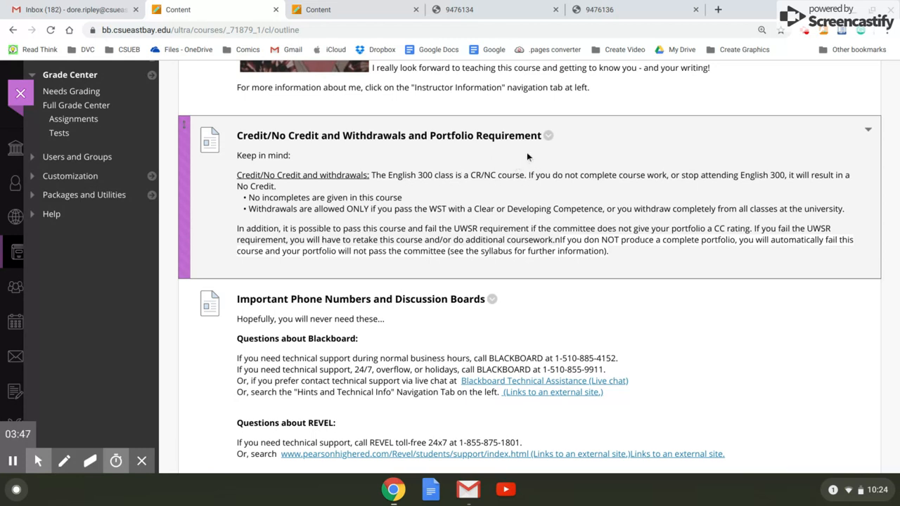
mouse_move(547, 166)
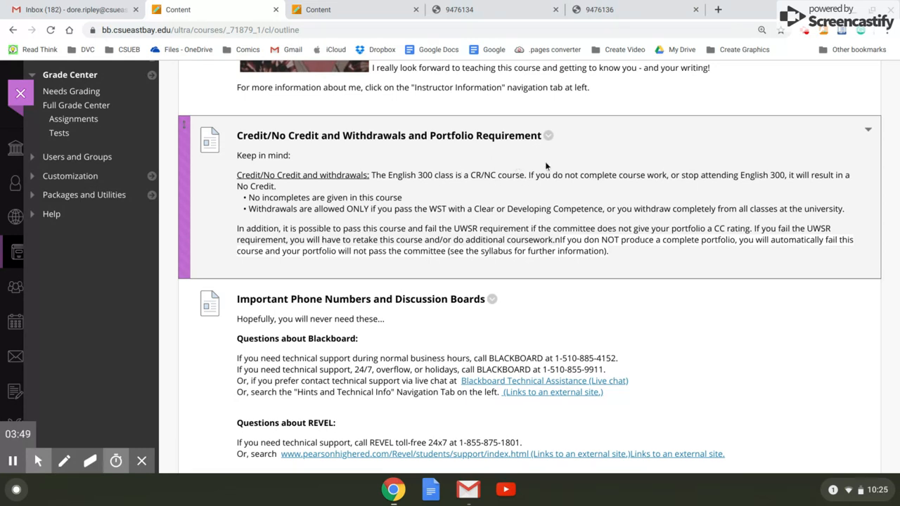
mouse_move(390, 187)
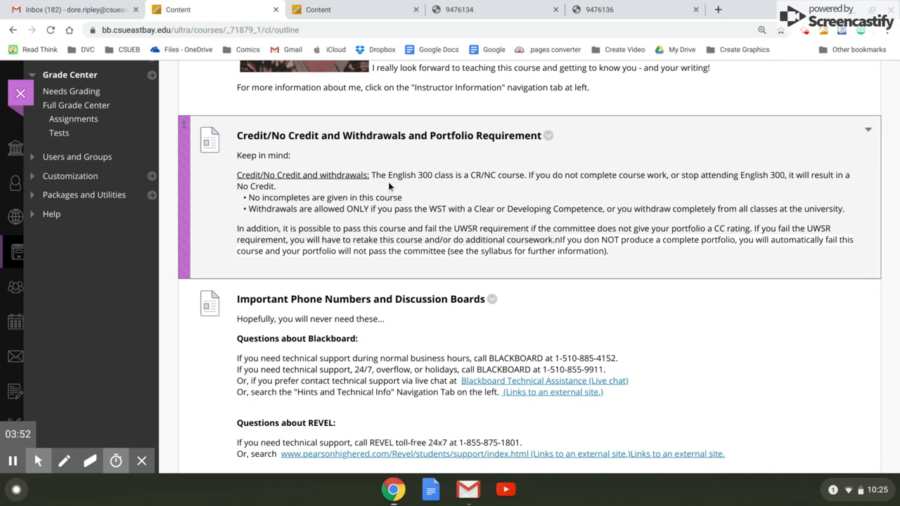
mouse_move(457, 185)
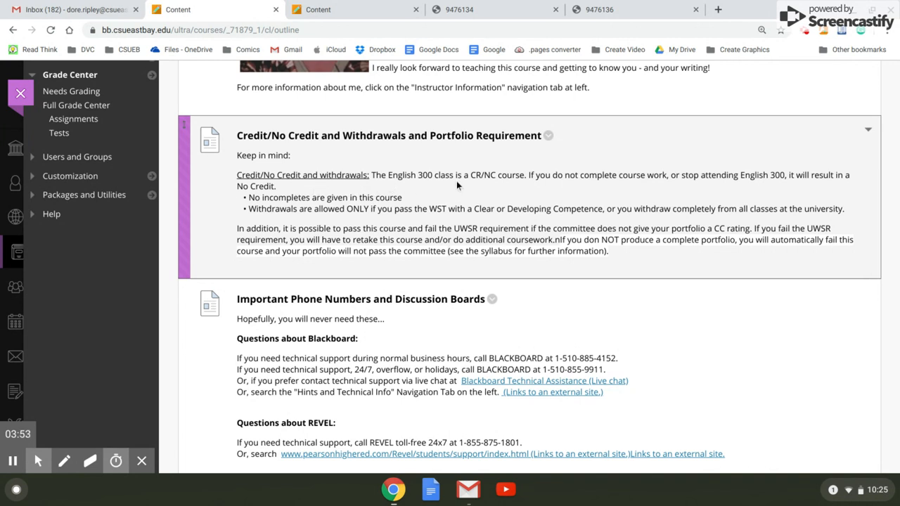
mouse_move(535, 180)
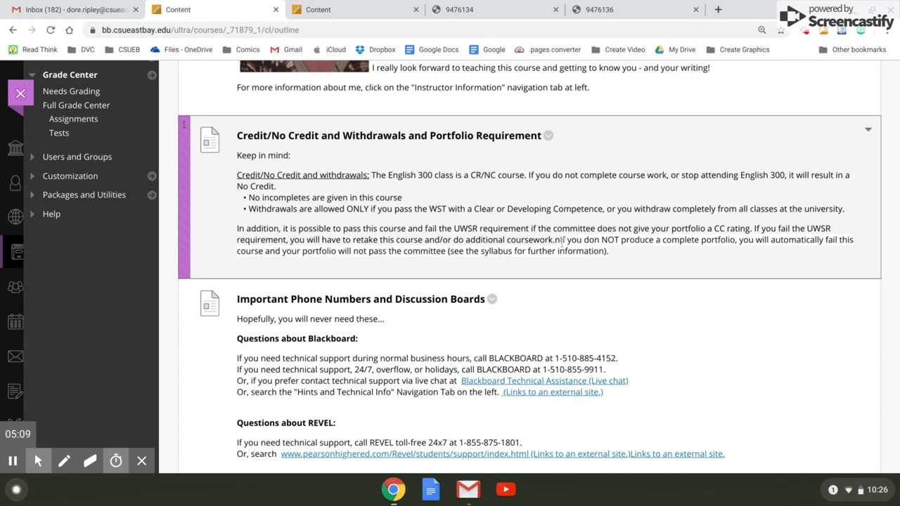
mouse_move(629, 250)
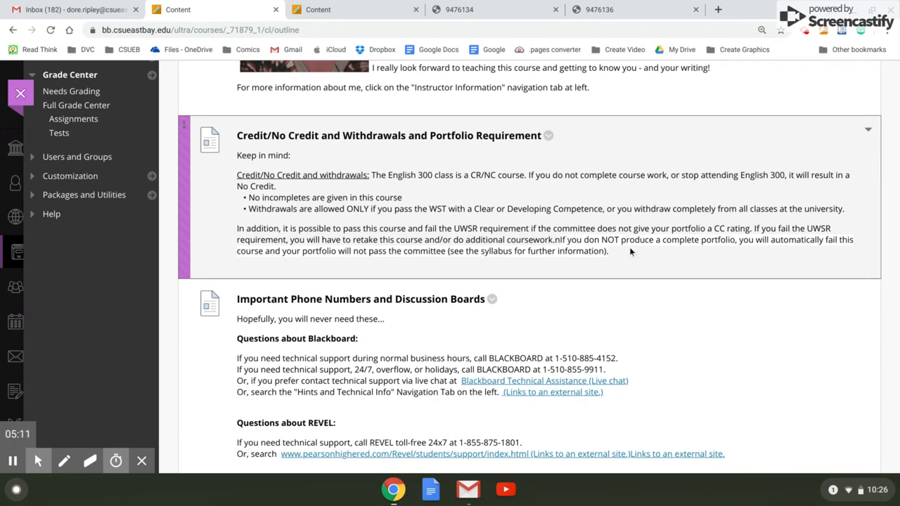
mouse_move(649, 257)
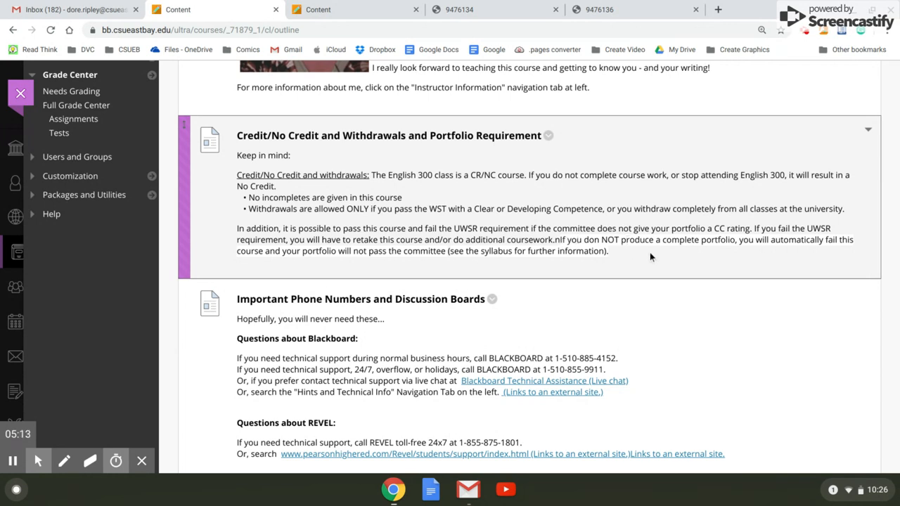
mouse_move(617, 254)
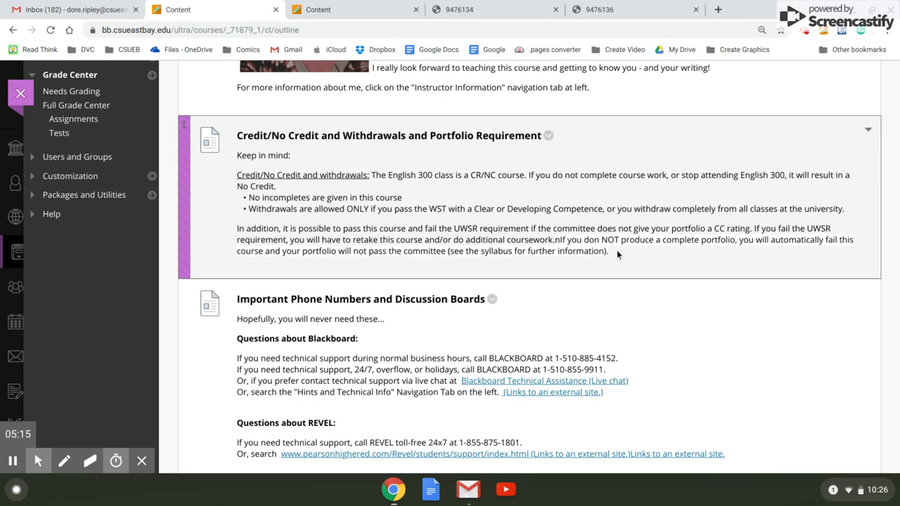
mouse_move(315, 247)
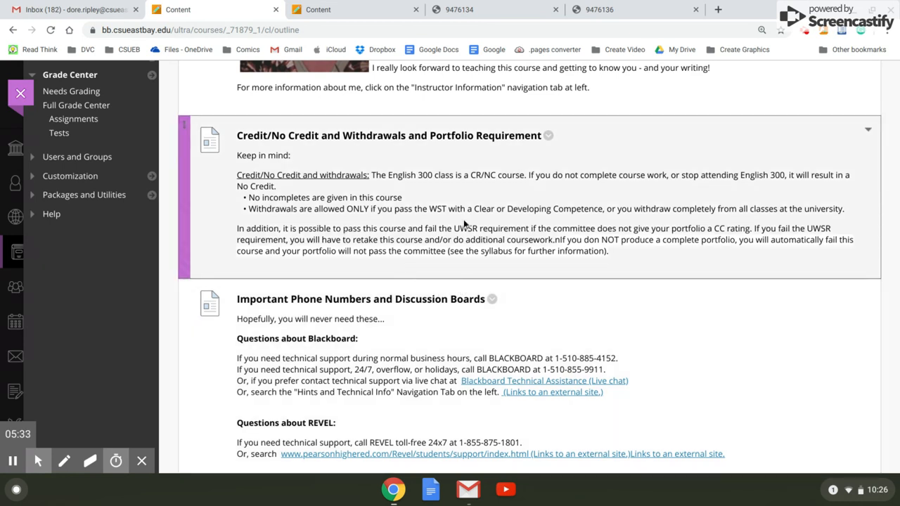
- Scroll the welcome page down to the Important Phone Numbers and Discussion Boards guidance
scroll(down, 3)
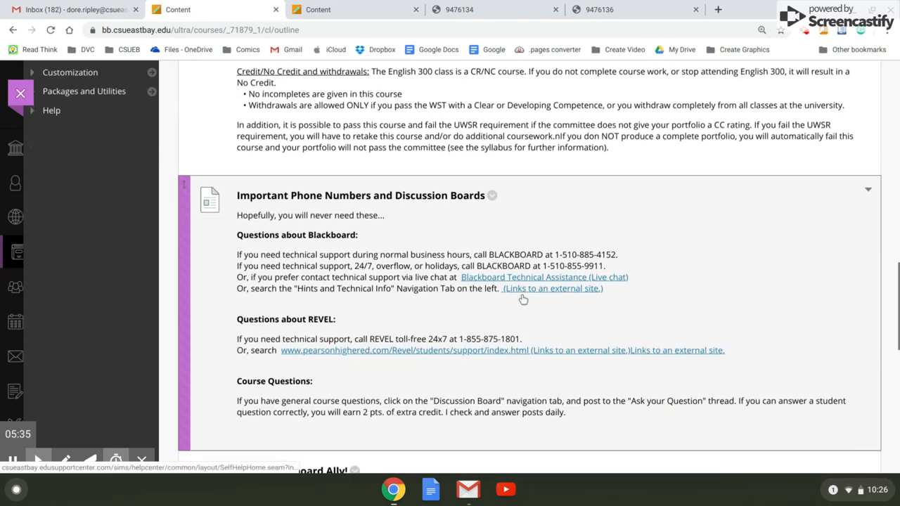
scroll(down, 3)
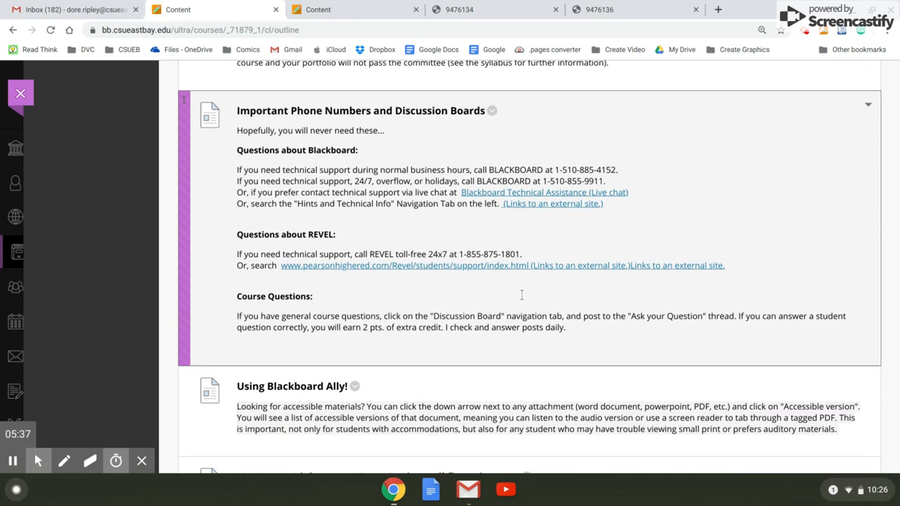
mouse_move(628, 241)
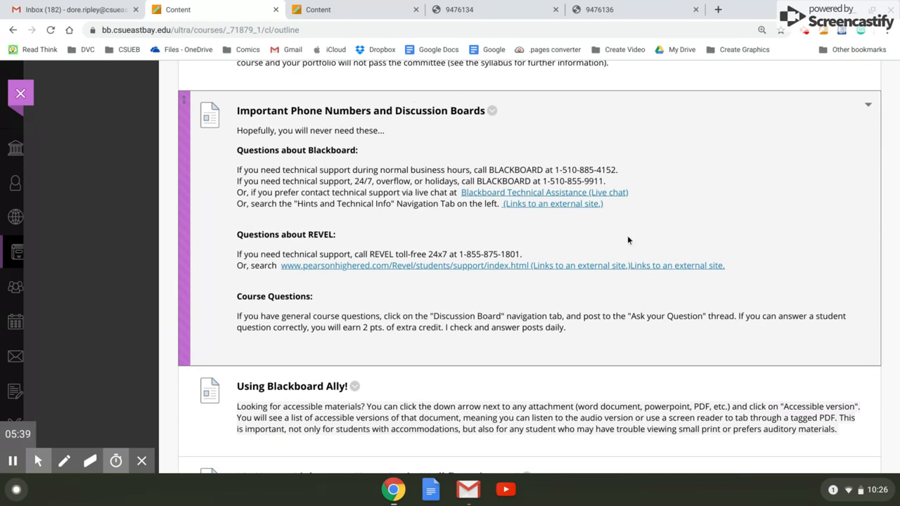
mouse_move(678, 209)
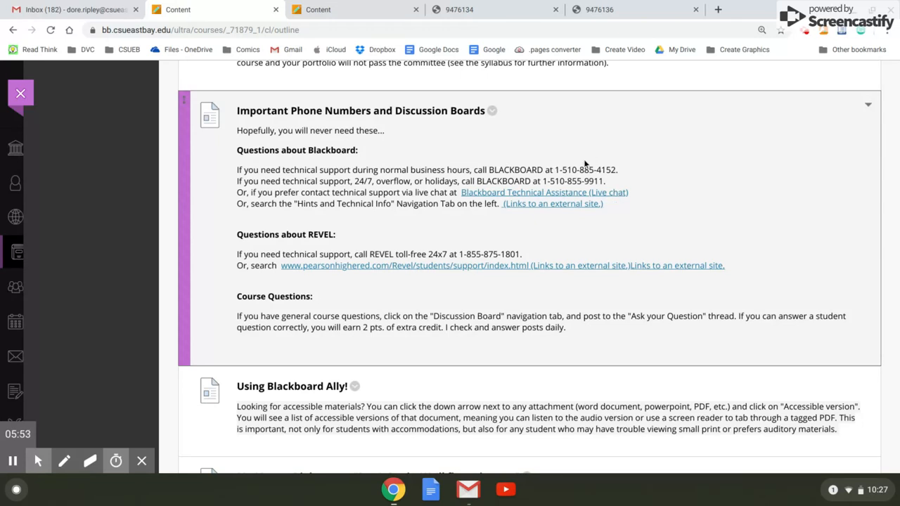
mouse_move(739, 202)
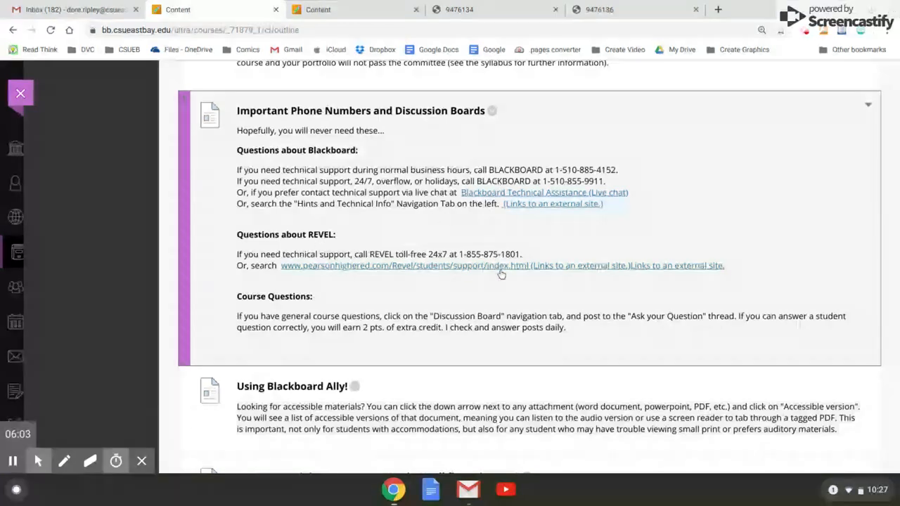
mouse_move(695, 226)
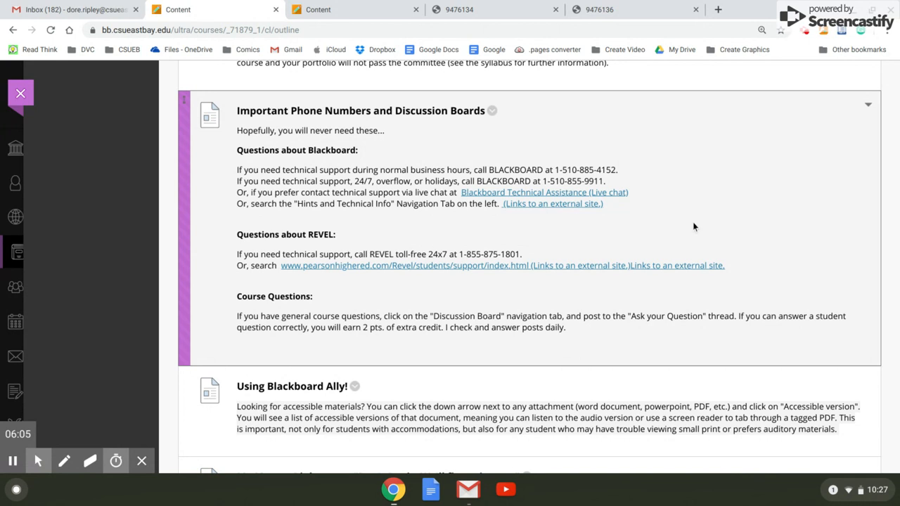
scroll(down, 3)
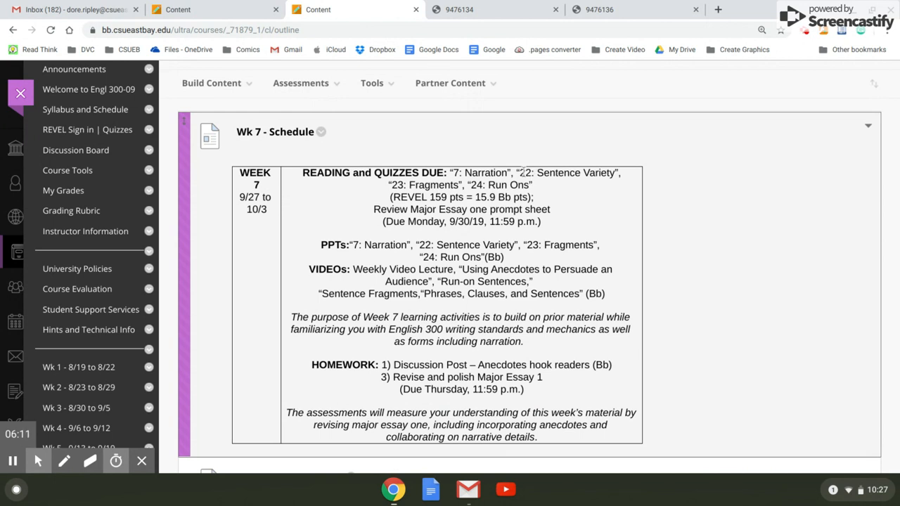
mouse_move(559, 185)
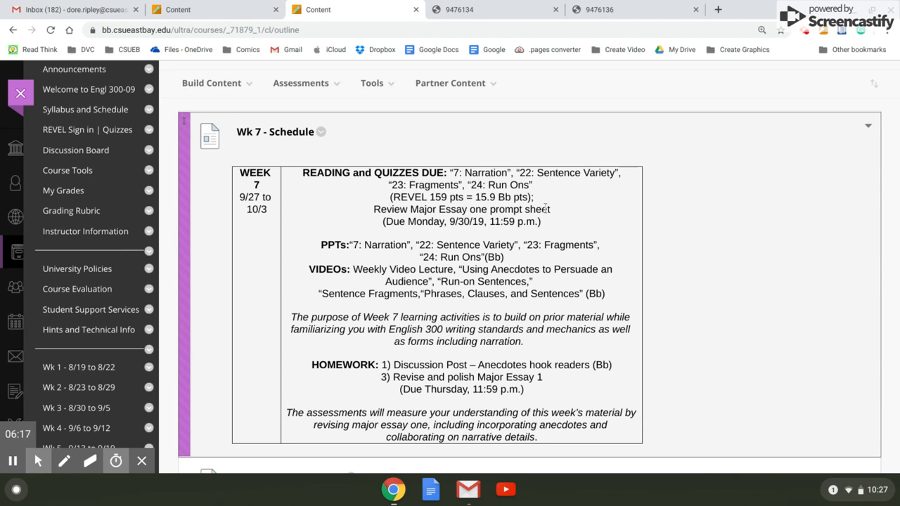
mouse_move(556, 214)
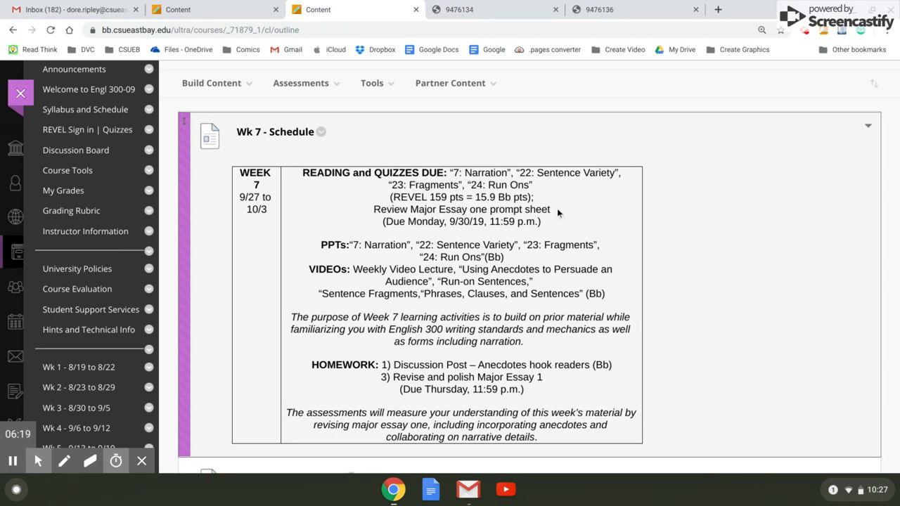
- Scroll the Week 7 schedule down to the Major Essay 1 prompt item with its PDF
scroll(down, 3)
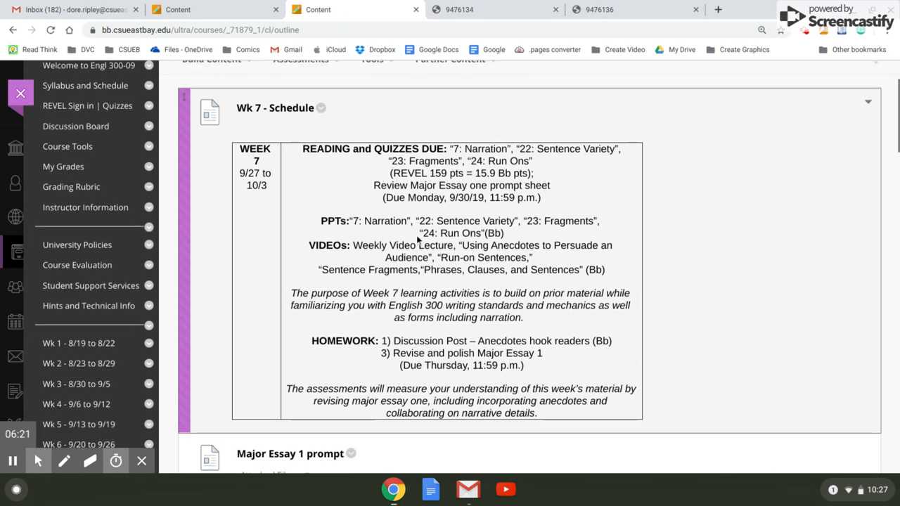
scroll(down, 3)
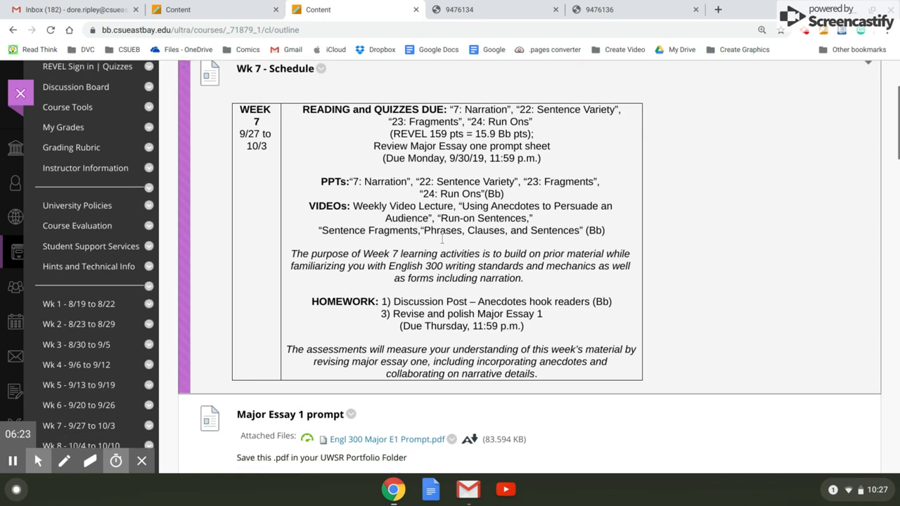
scroll(down, 3)
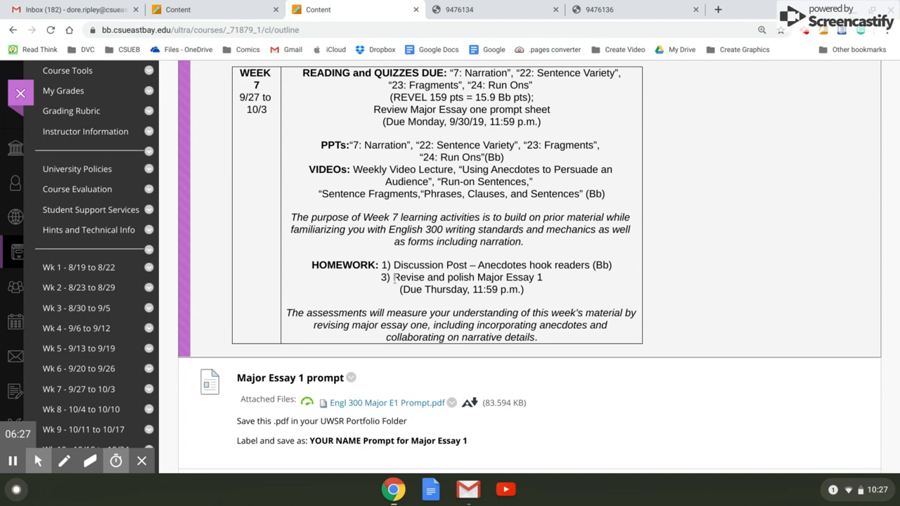
mouse_move(571, 279)
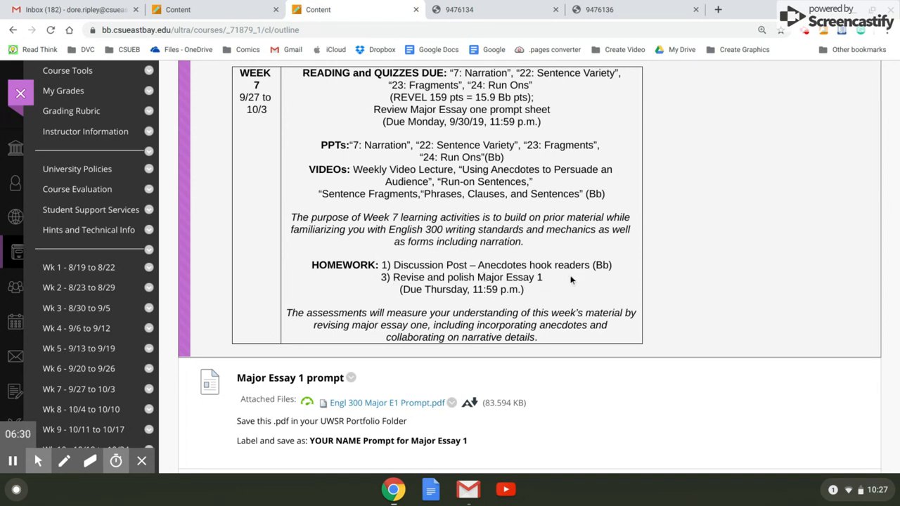
- Scroll past Major Essay 1 Instructions to the Essay Resource Texts PDFs and video links
scroll(down, 3)
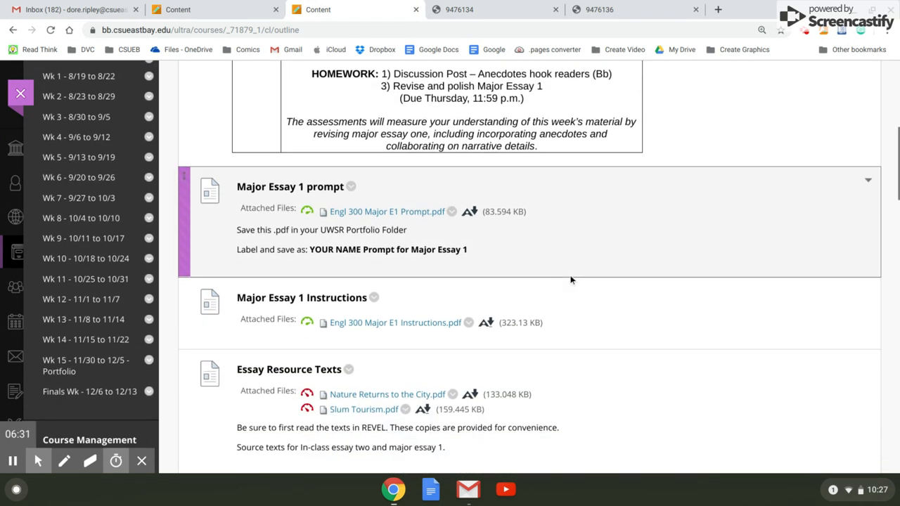
scroll(down, 3)
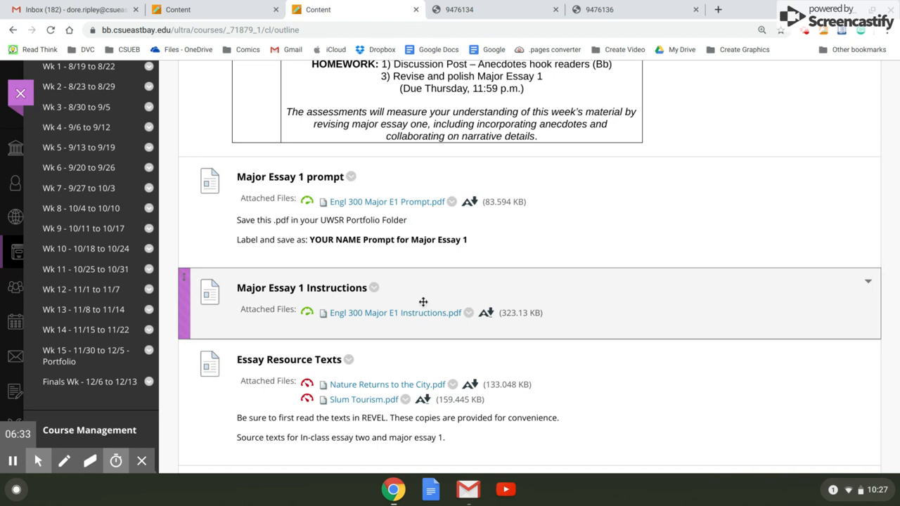
scroll(down, 3)
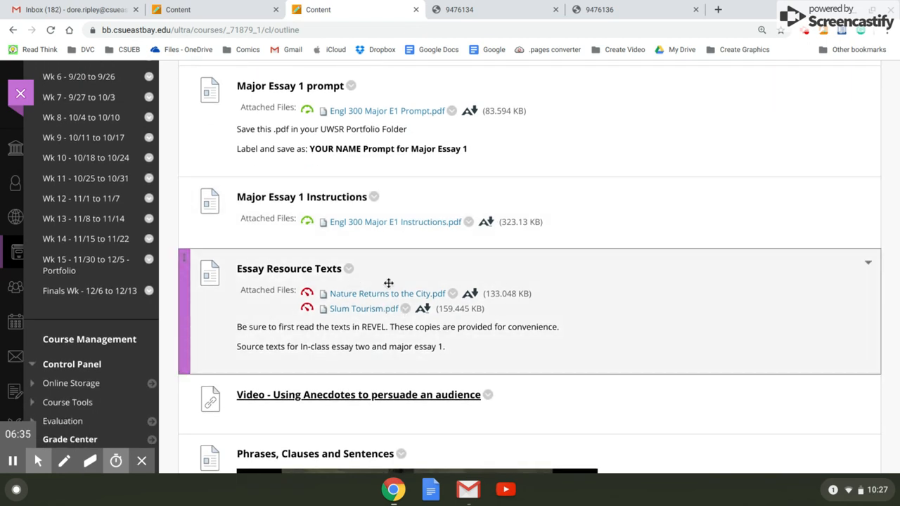
scroll(down, 3)
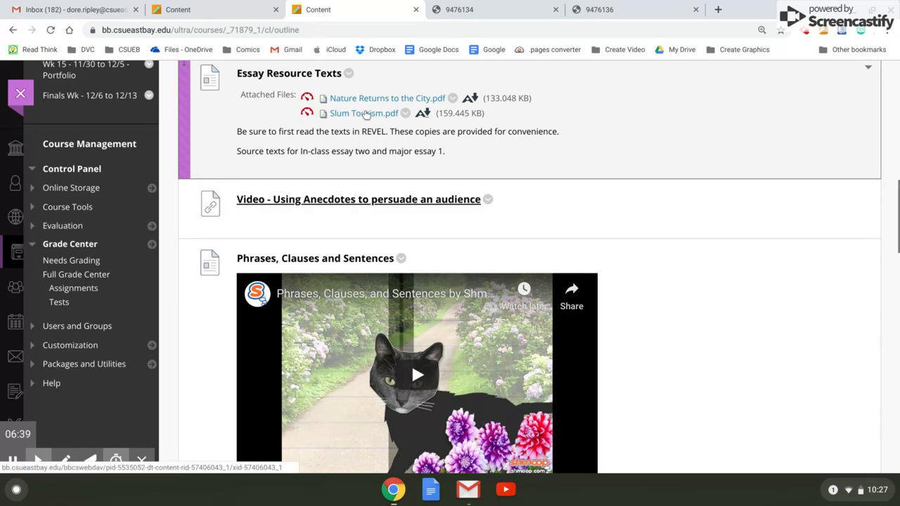
scroll(up, 3)
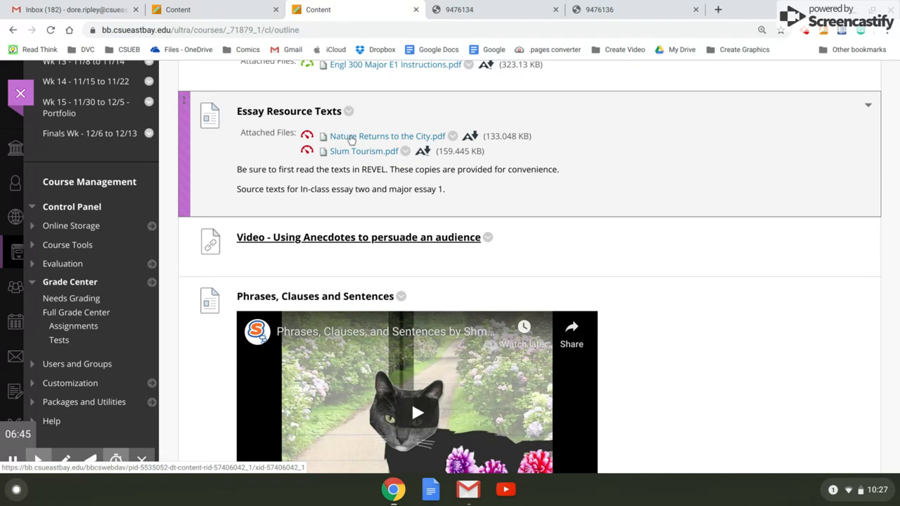
mouse_move(369, 127)
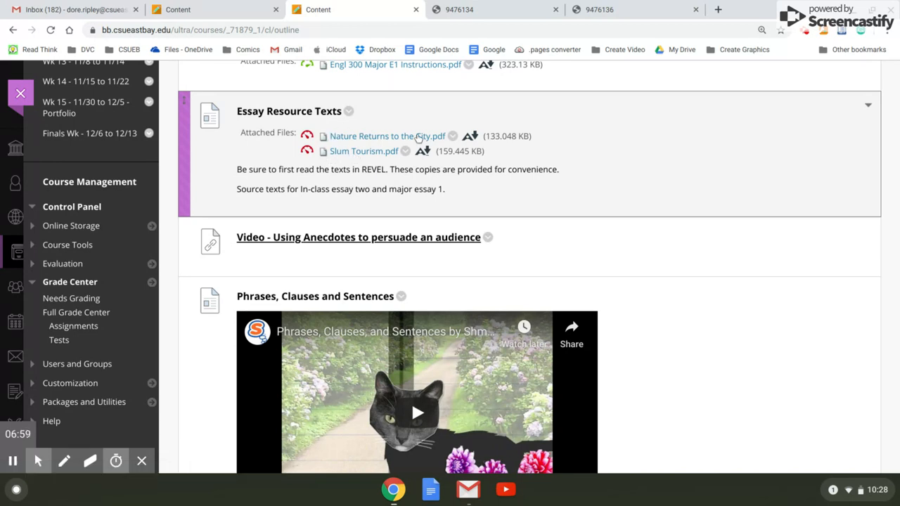
mouse_move(352, 152)
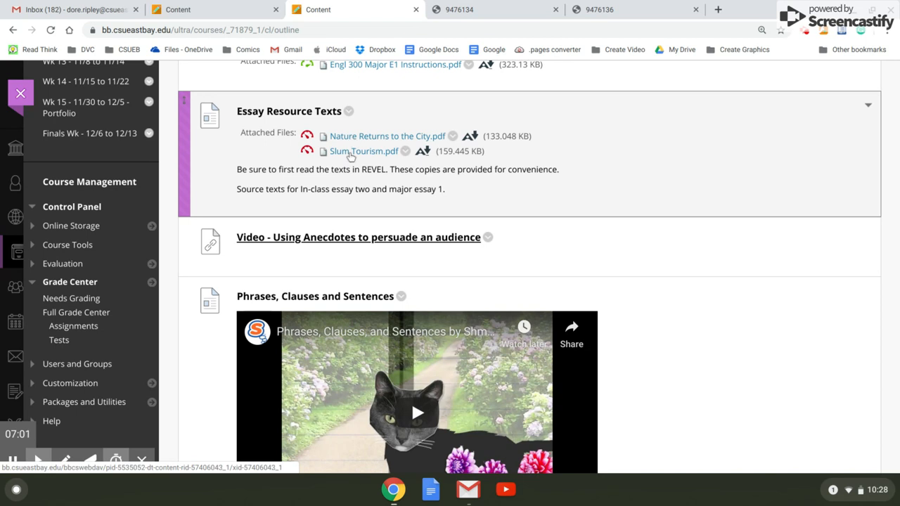
scroll(down, 3)
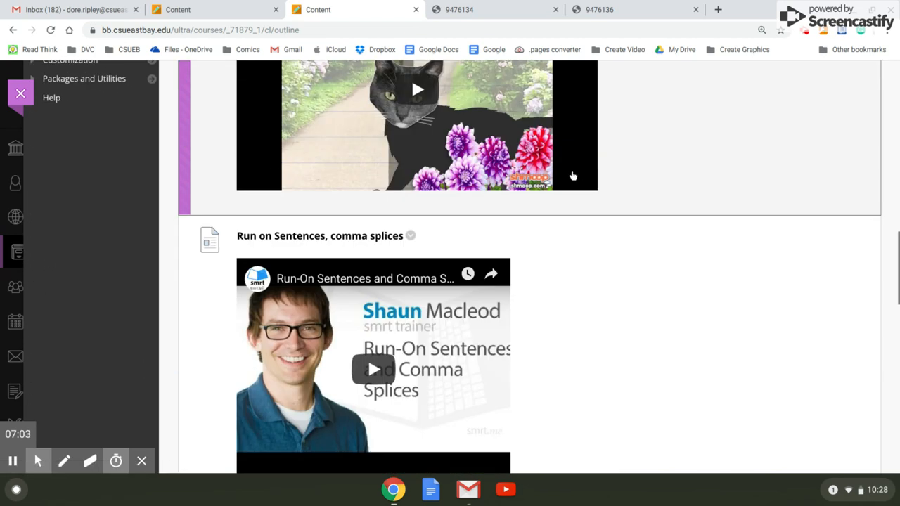
scroll(down, 3)
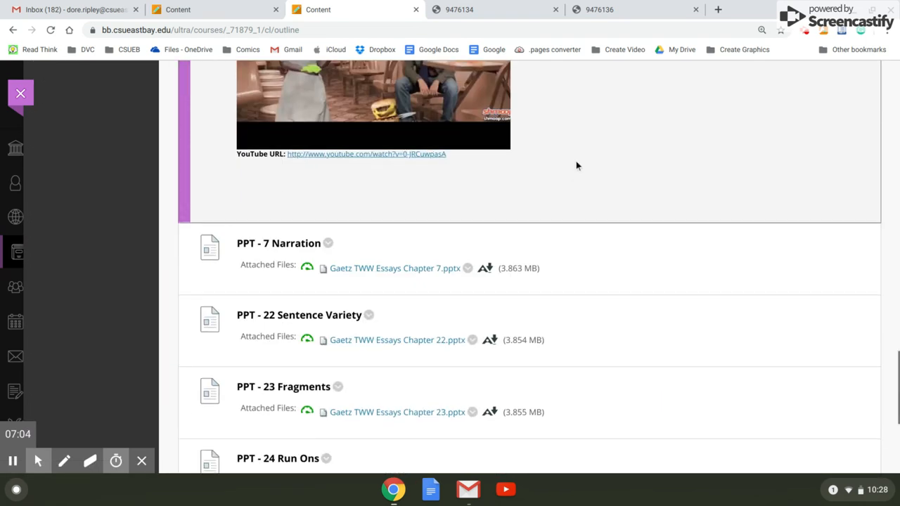
scroll(down, 3)
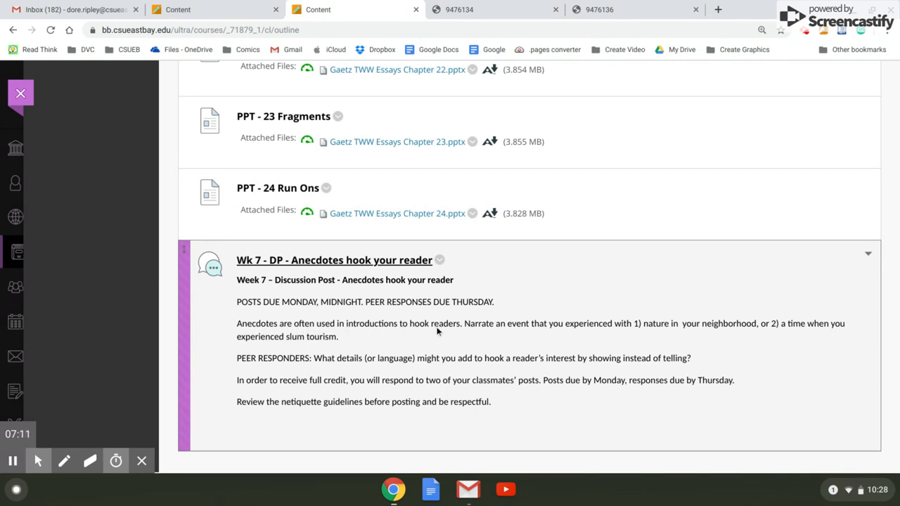
mouse_move(613, 326)
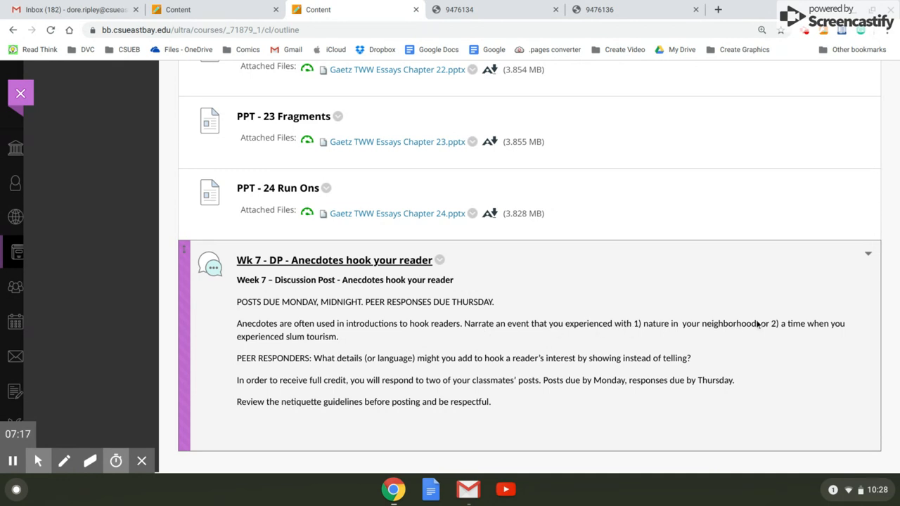
mouse_move(578, 302)
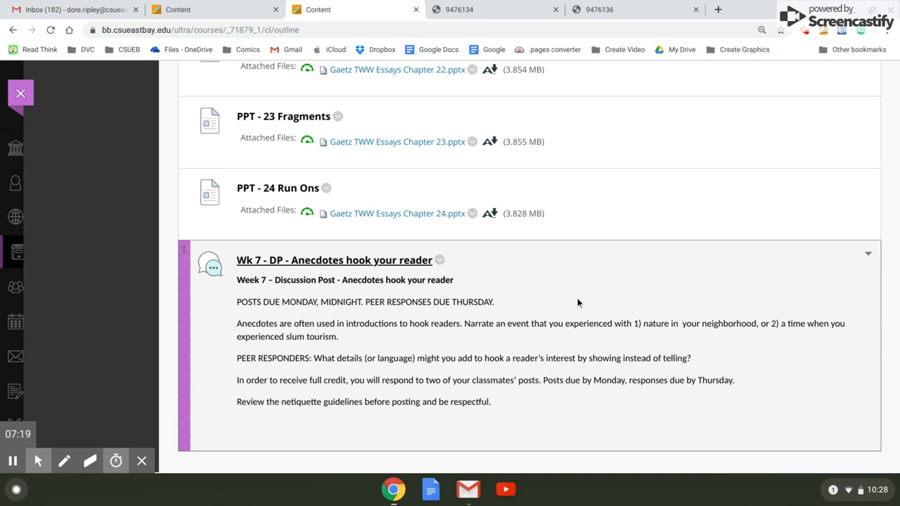
mouse_move(281, 360)
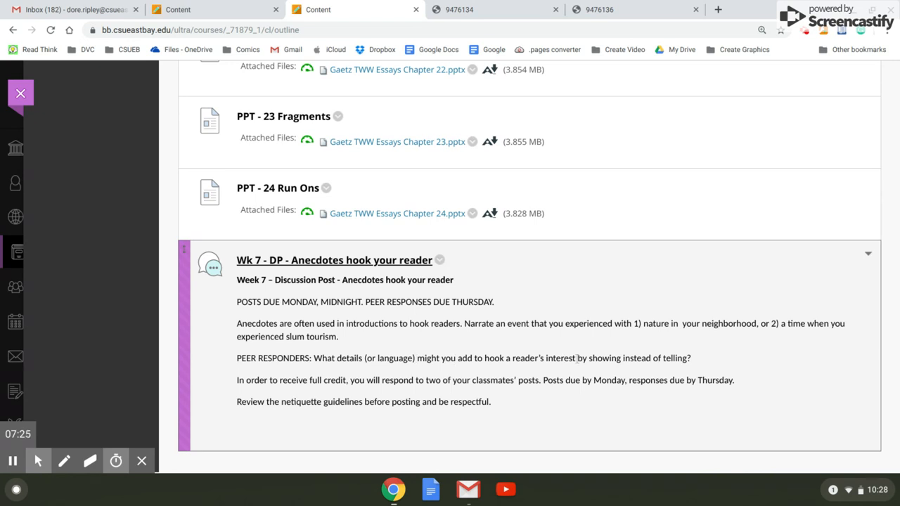
mouse_move(556, 344)
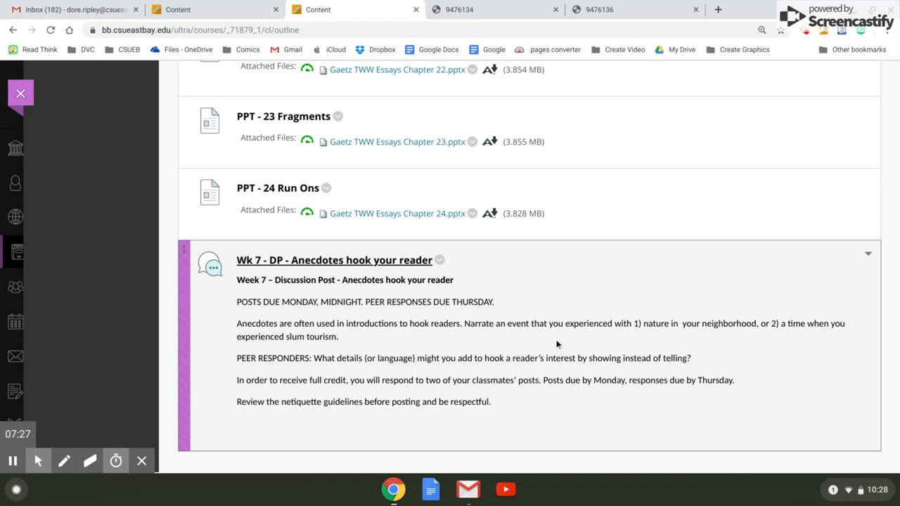
mouse_move(603, 325)
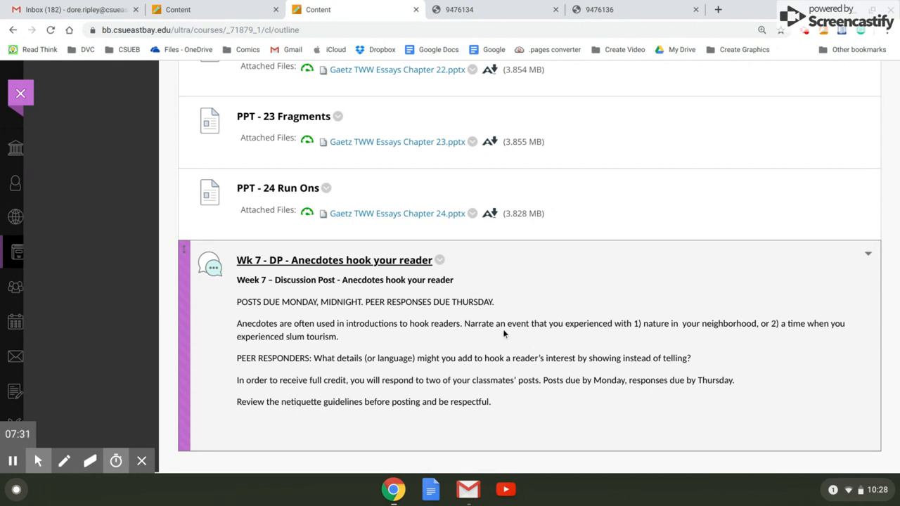
mouse_move(335, 336)
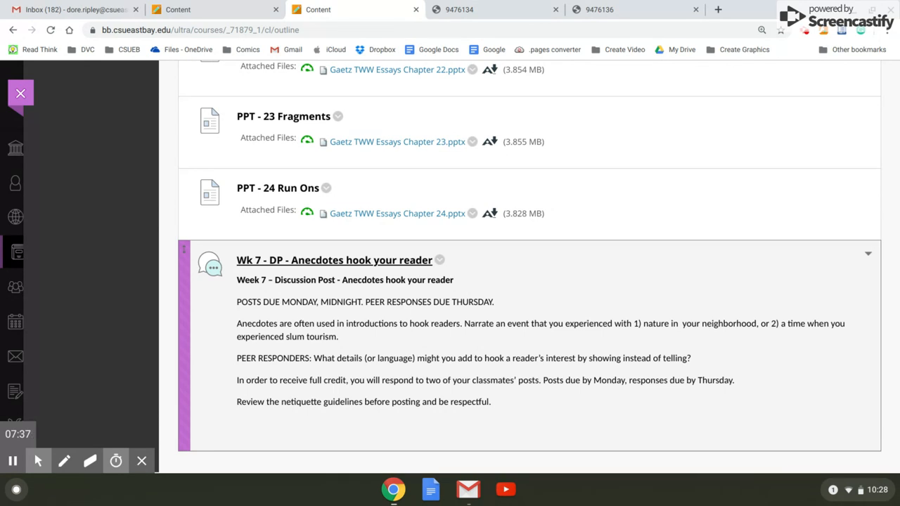
scroll(up, 3)
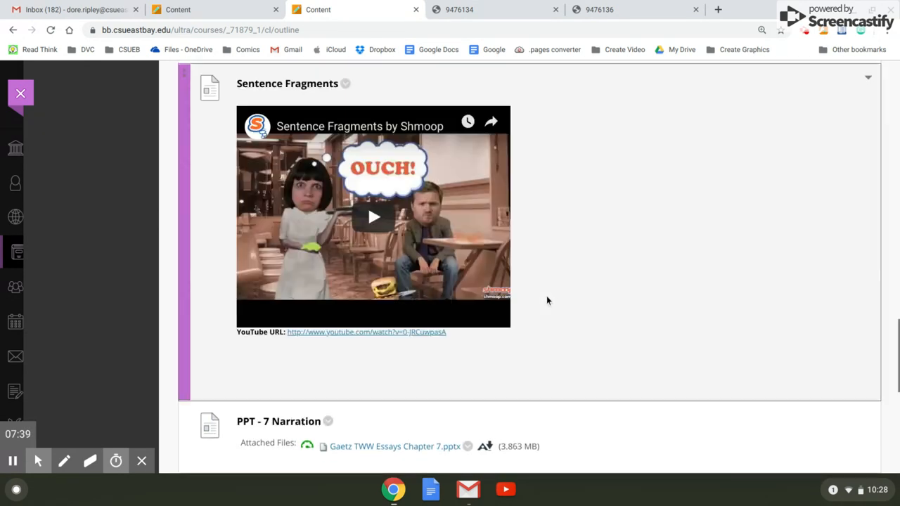
- Read the Out-of-Class Major Essay One PDF's Slum Tourism and Nature Returns prompts
click(458, 9)
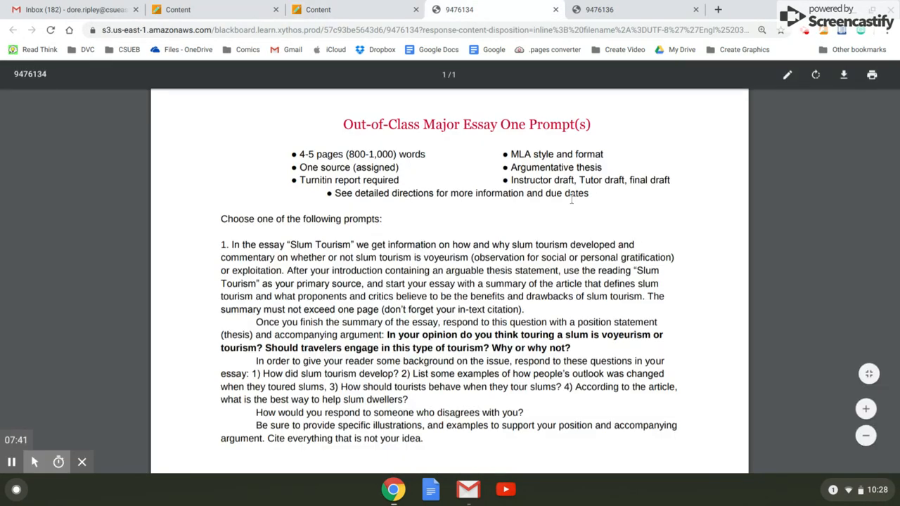
scroll(down, 3)
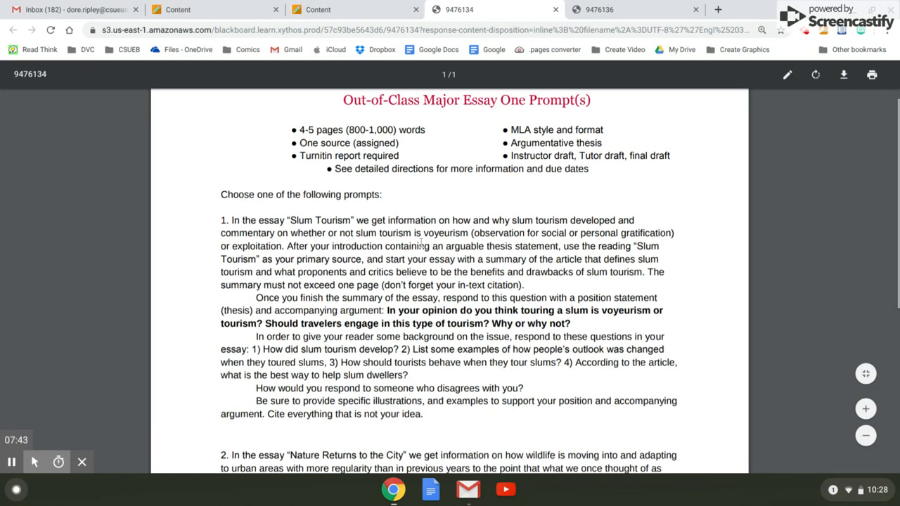
scroll(up, 3)
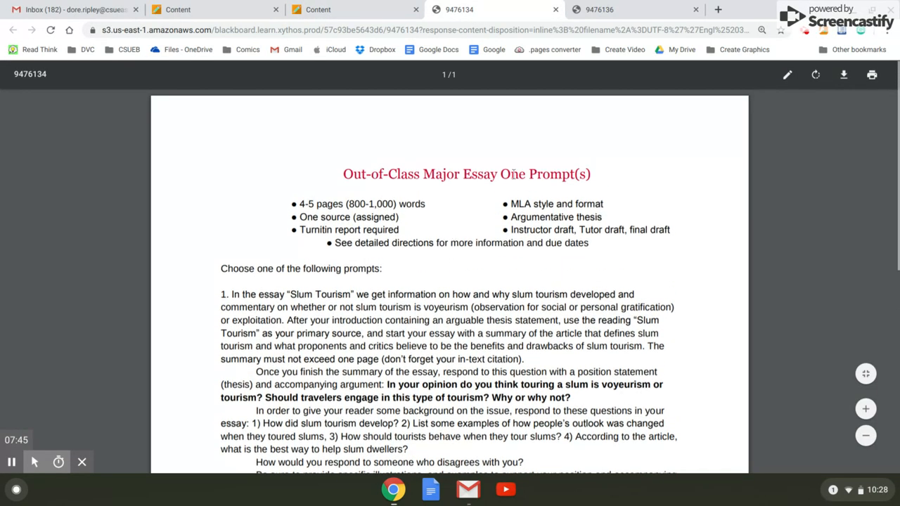
scroll(down, 3)
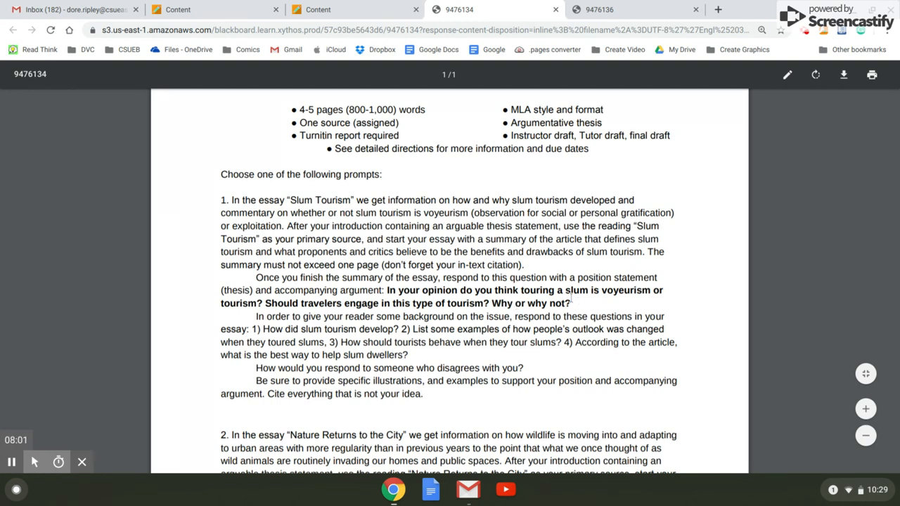
mouse_move(680, 303)
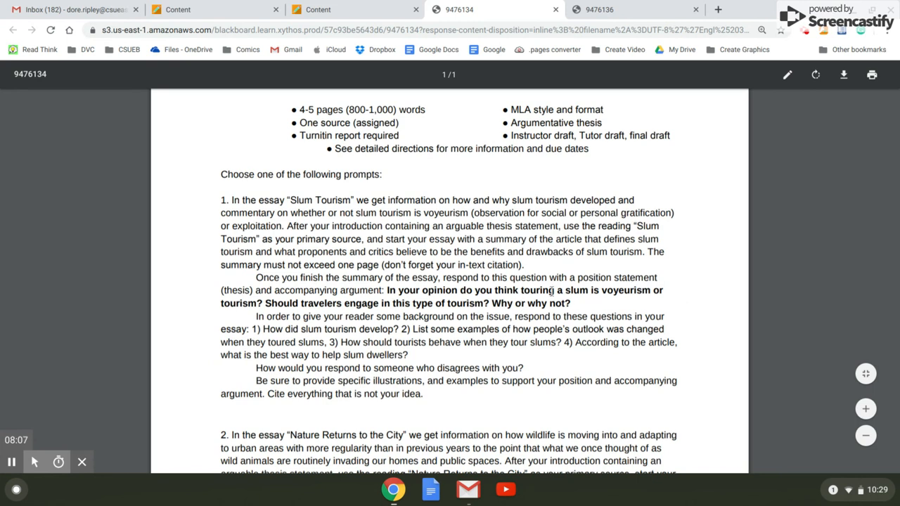
scroll(down, 3)
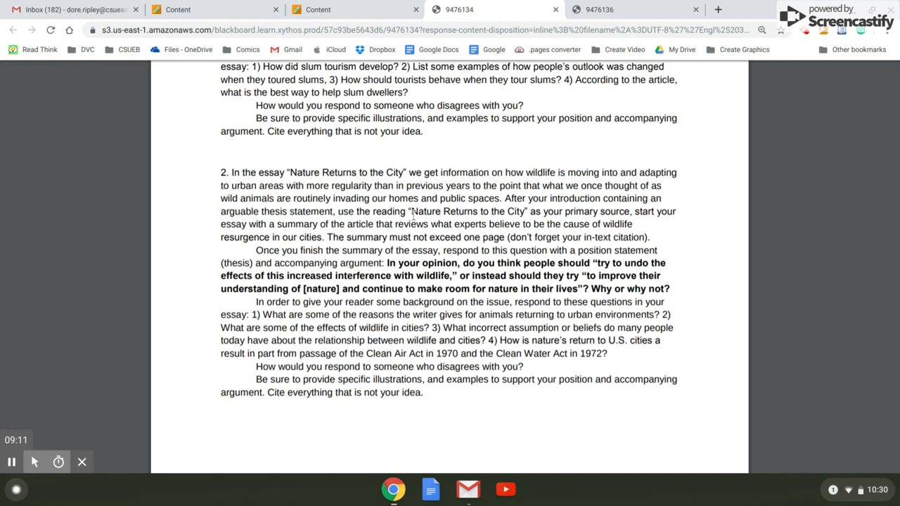
scroll(up, 3)
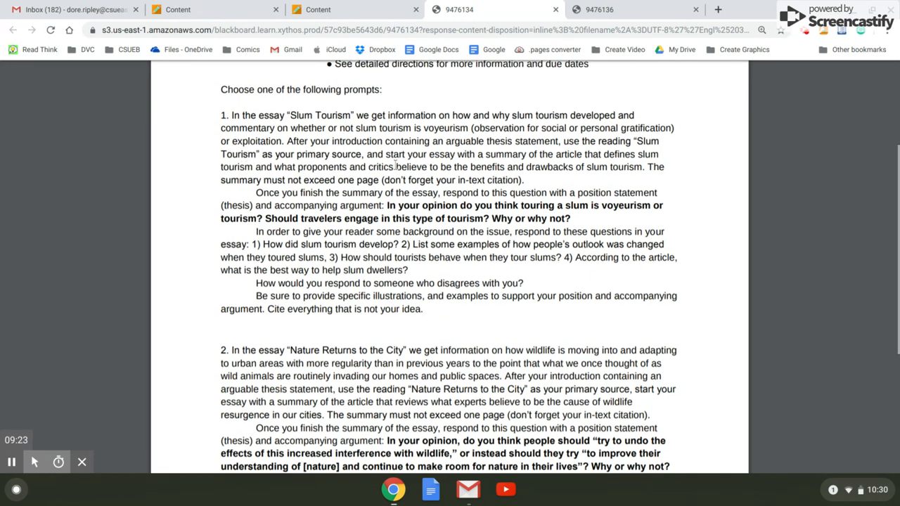
- Switch to the Major Essay 1 instructions PDF and read its sources and outline sections
click(598, 8)
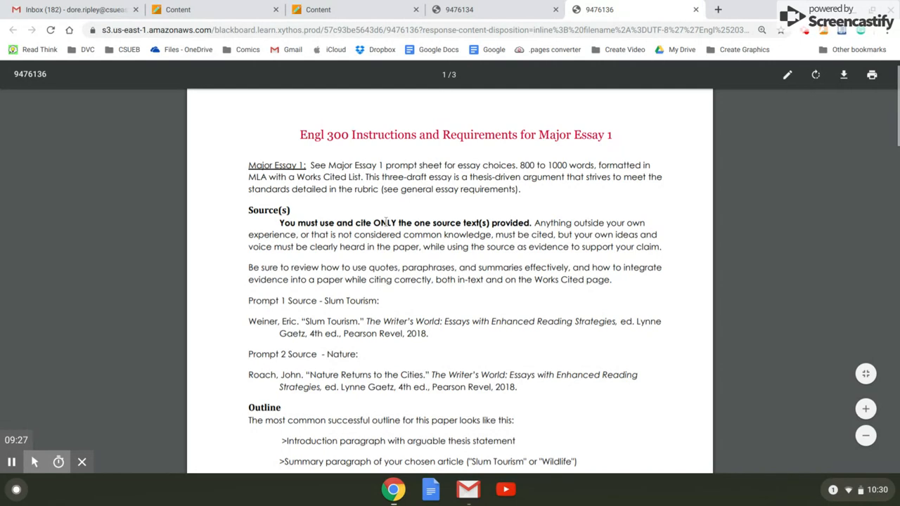
scroll(down, 3)
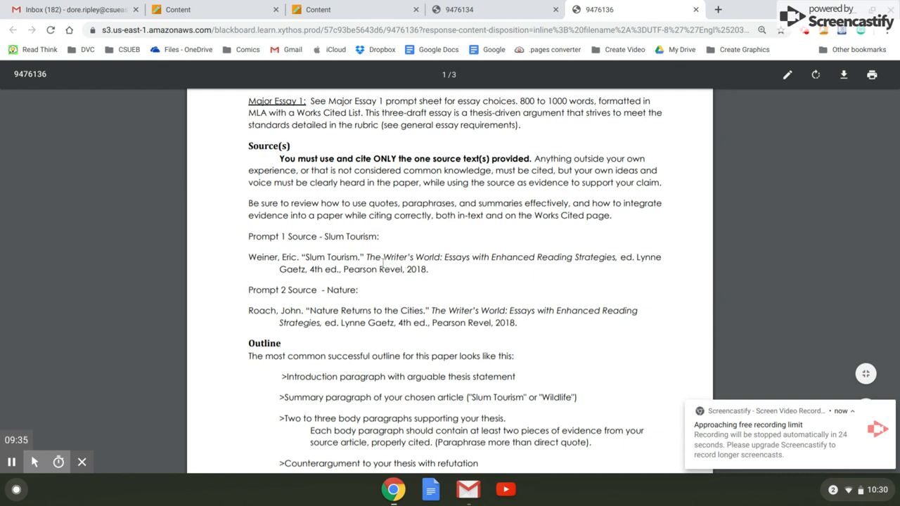
scroll(down, 3)
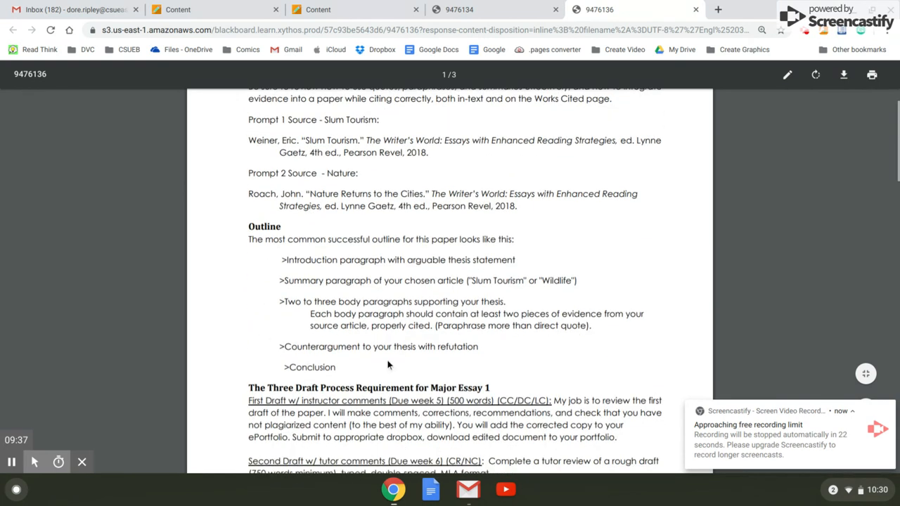
mouse_move(444, 255)
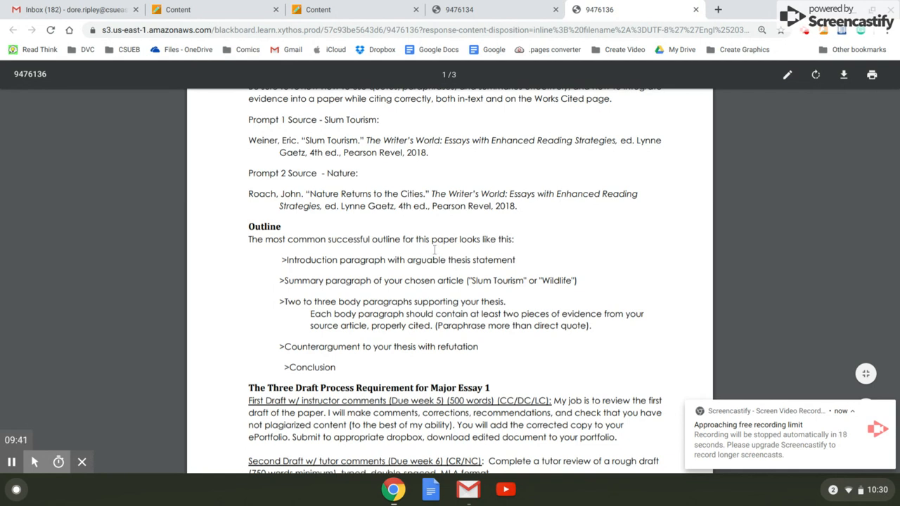
scroll(down, 3)
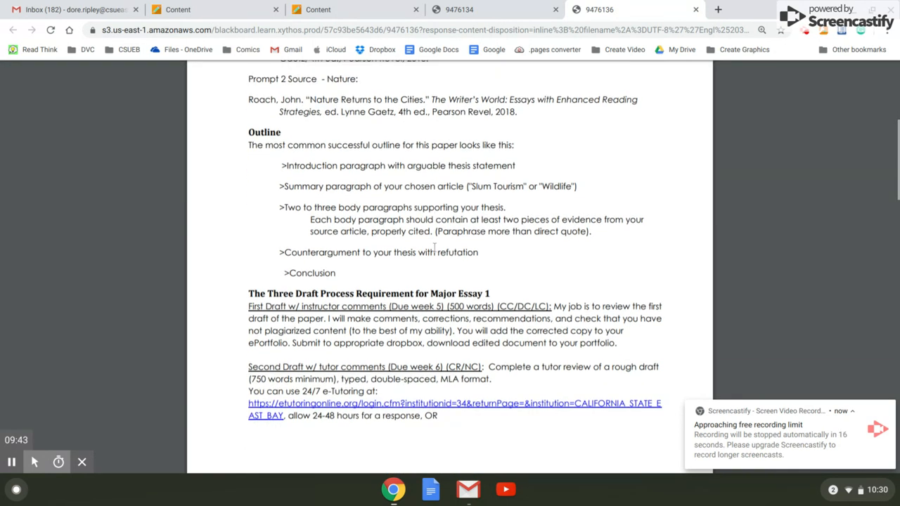
scroll(down, 3)
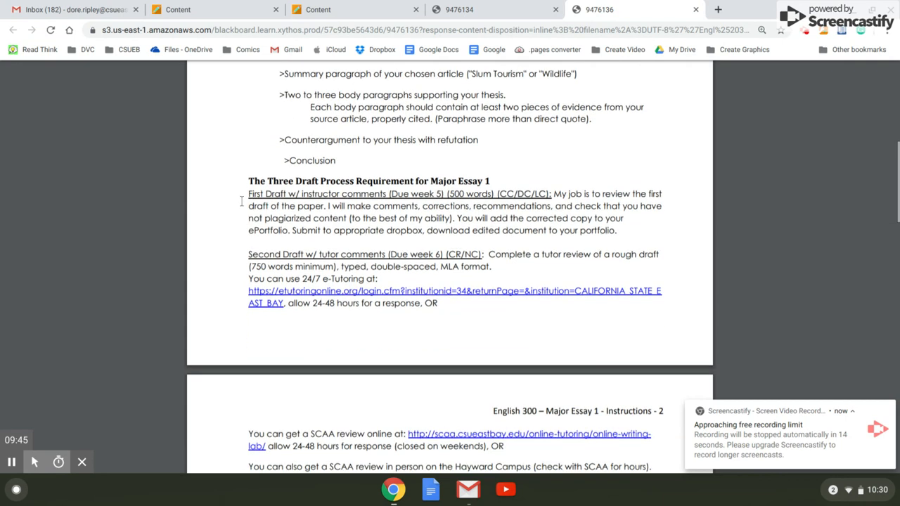
mouse_move(298, 371)
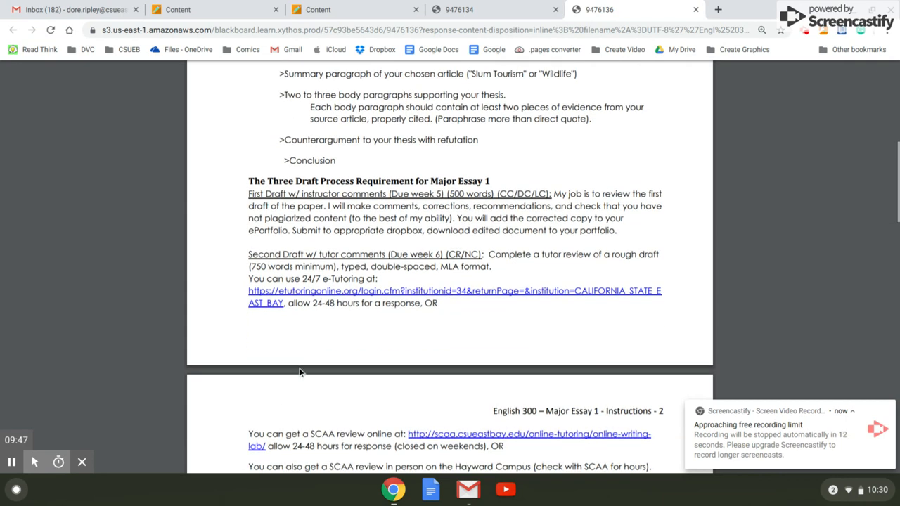
- Read on through the three-draft process and general quote-limit requirements
scroll(down, 3)
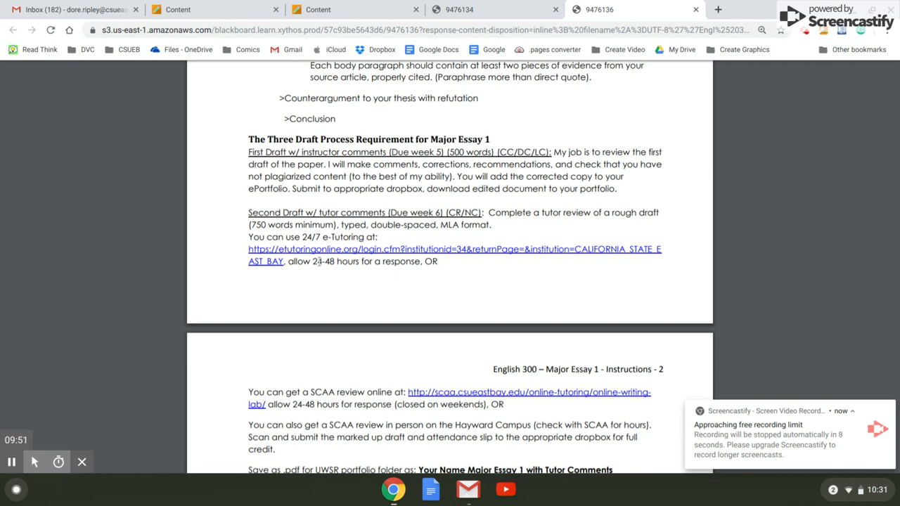
scroll(down, 3)
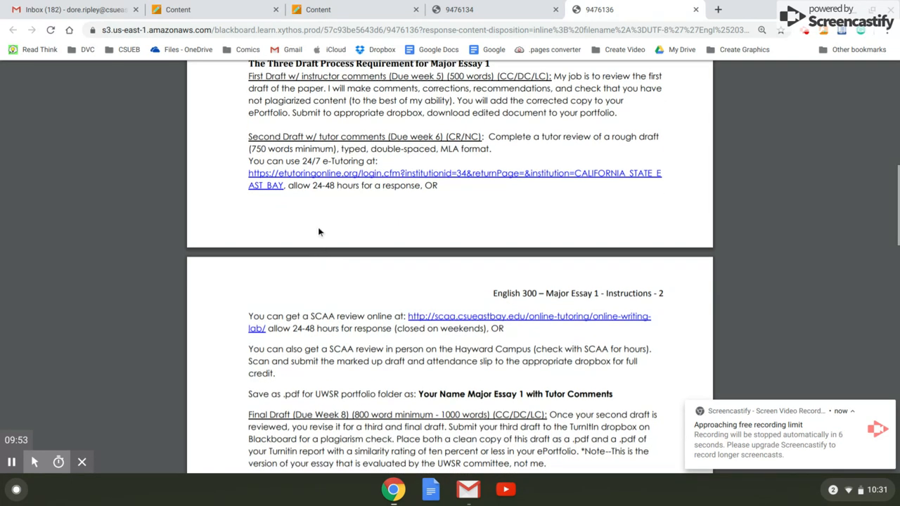
scroll(down, 3)
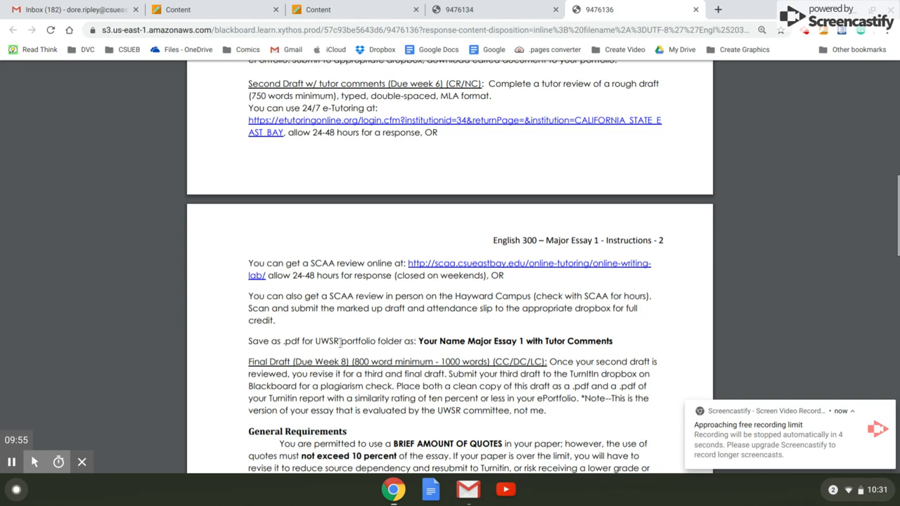
scroll(up, 3)
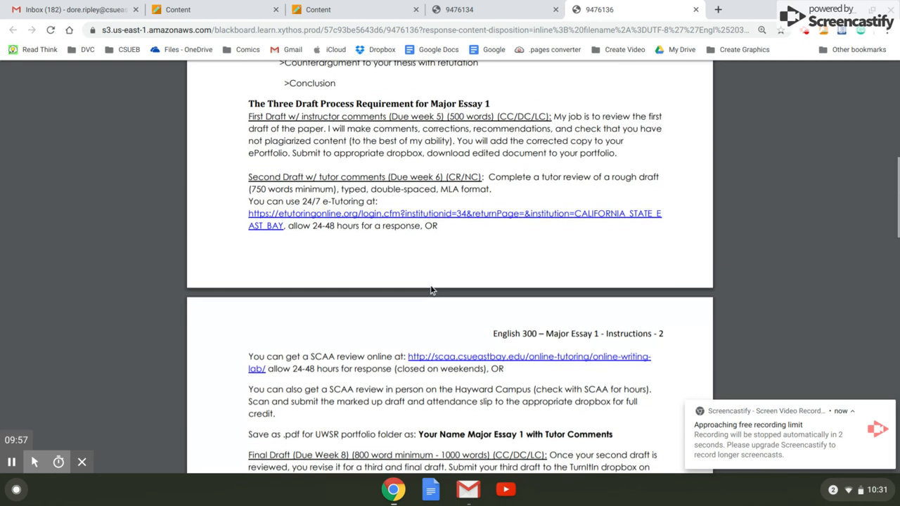
scroll(up, 3)
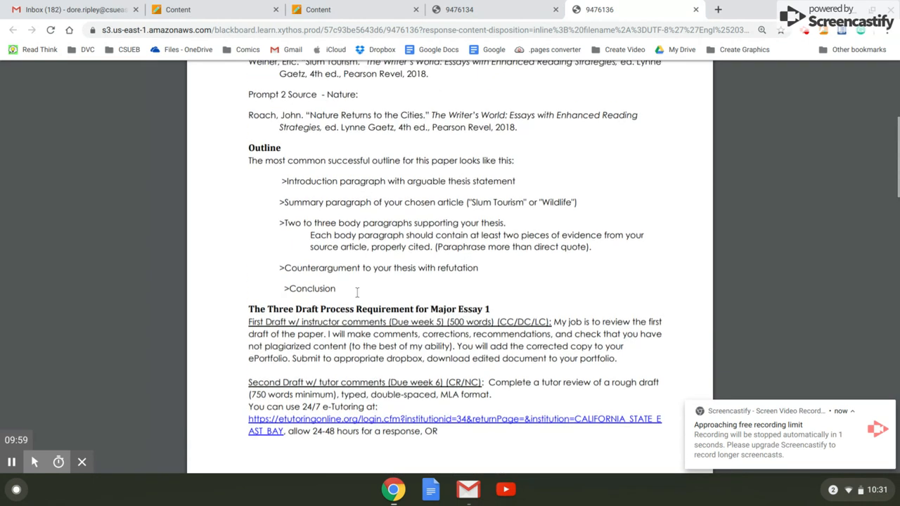